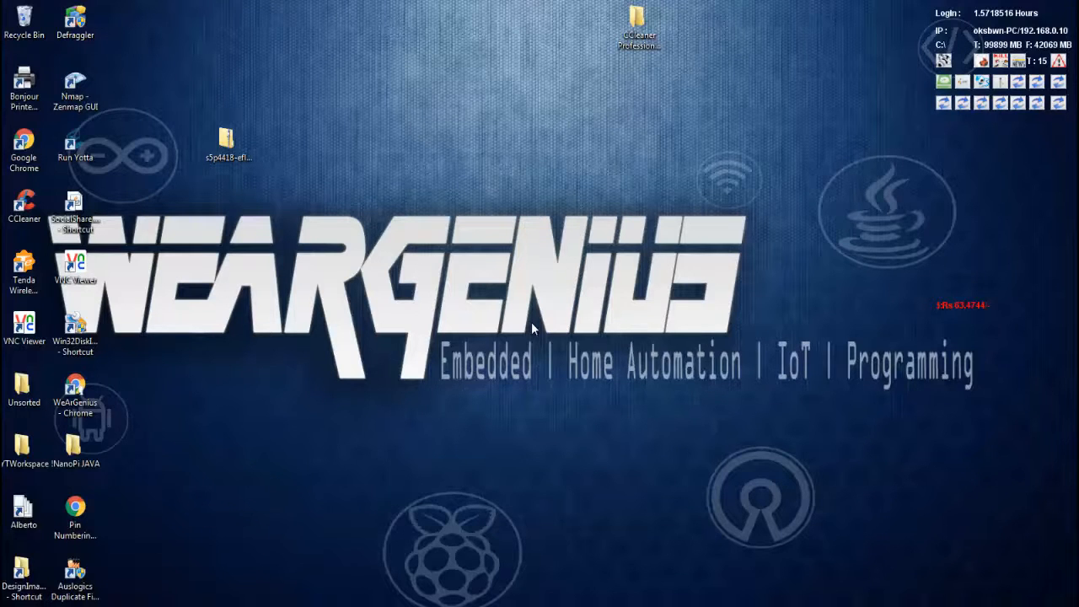
mouse_move(470, 380)
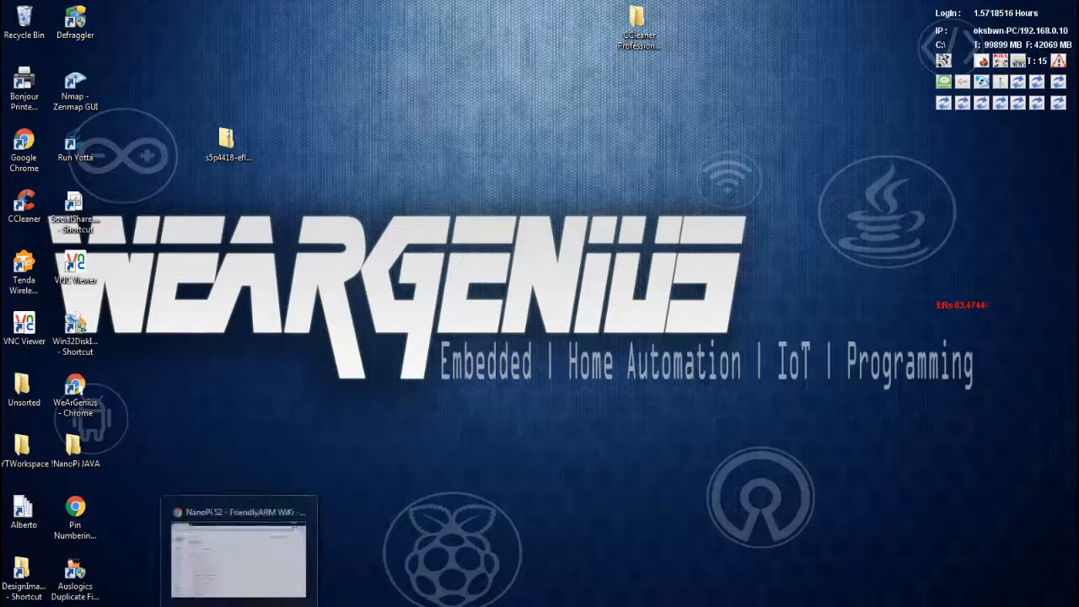
Reach the MicroSD image download link from the NanoPi S2 wiki's installation section
click(240, 549)
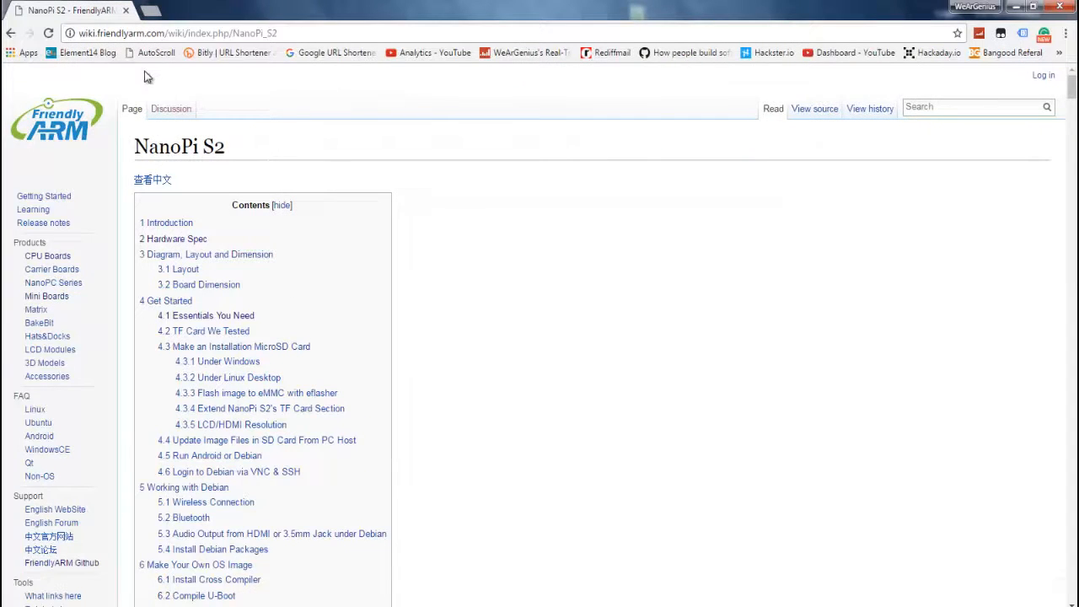
scroll(down, 3)
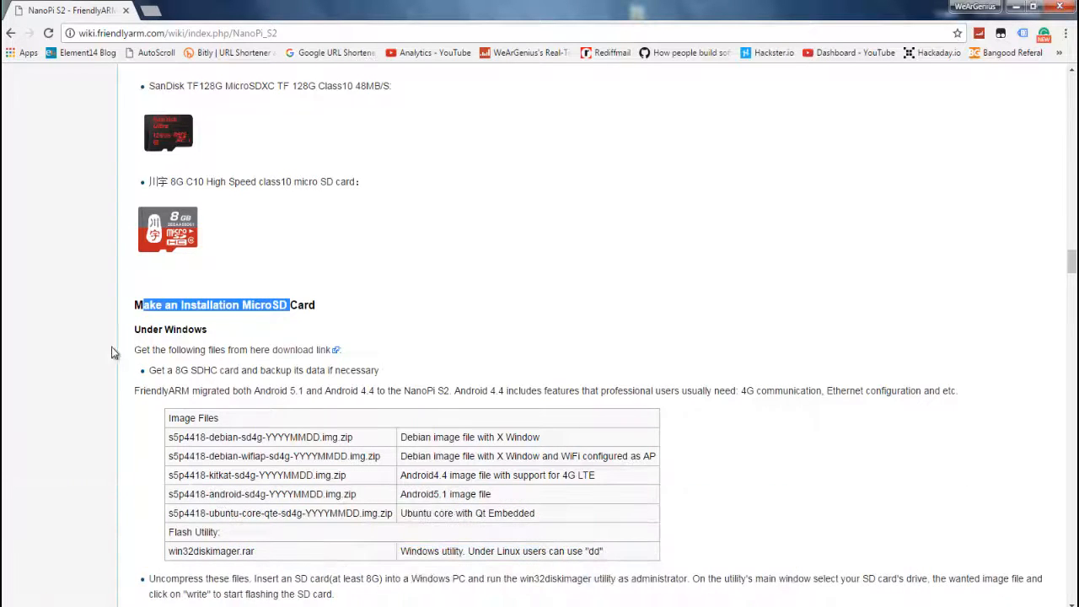
scroll(down, 3)
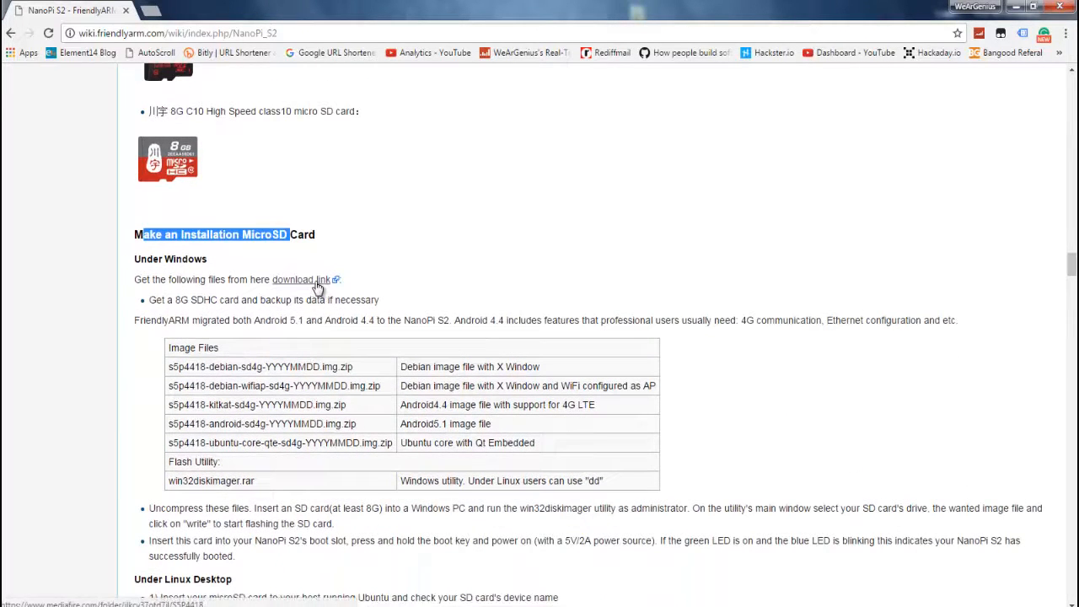
click(295, 280)
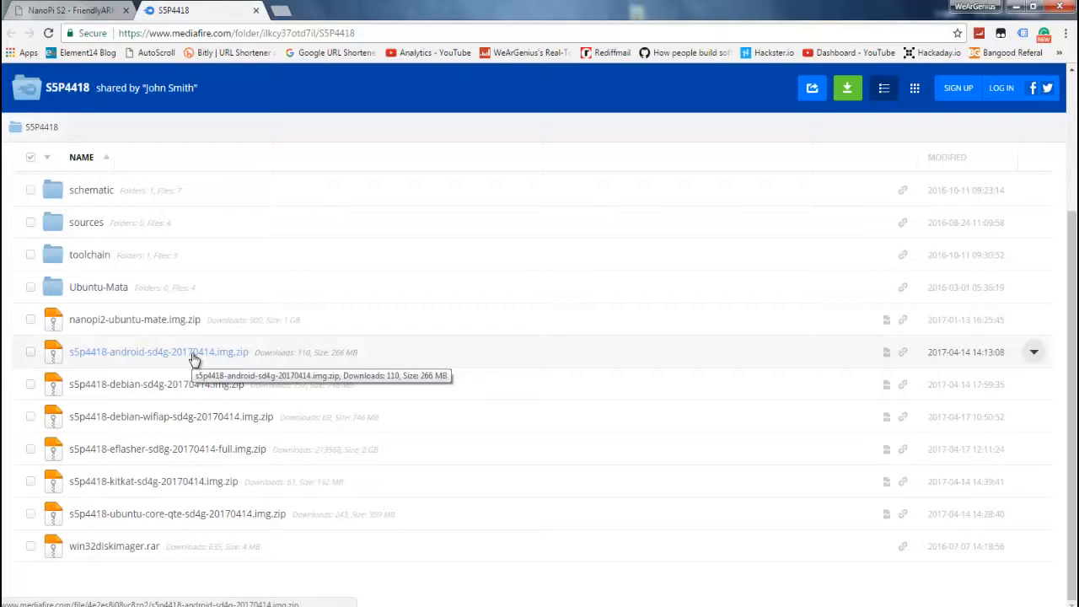
mouse_move(96, 361)
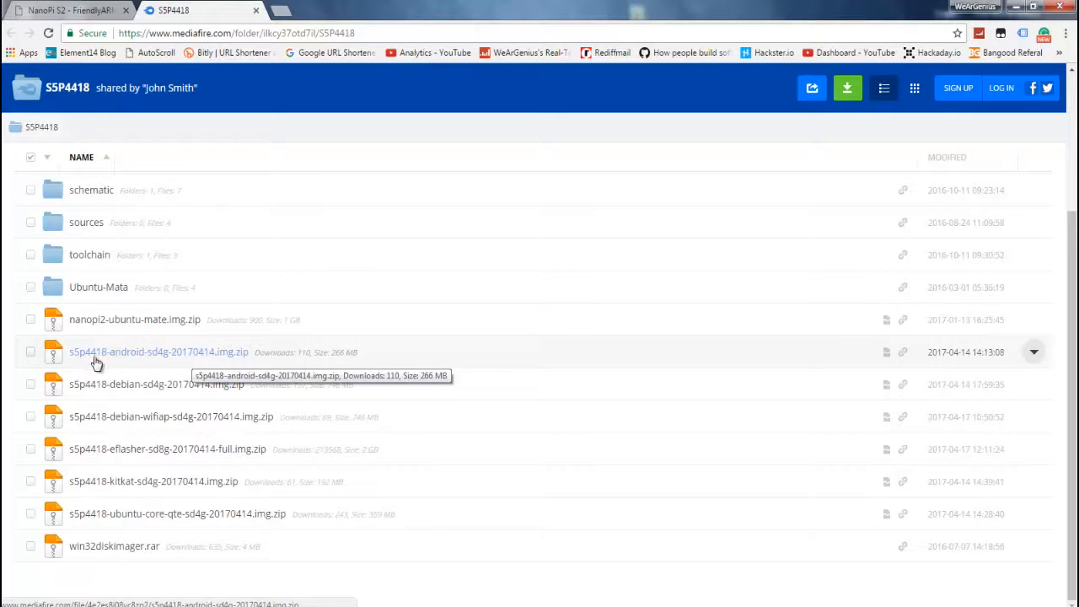
mouse_move(125, 352)
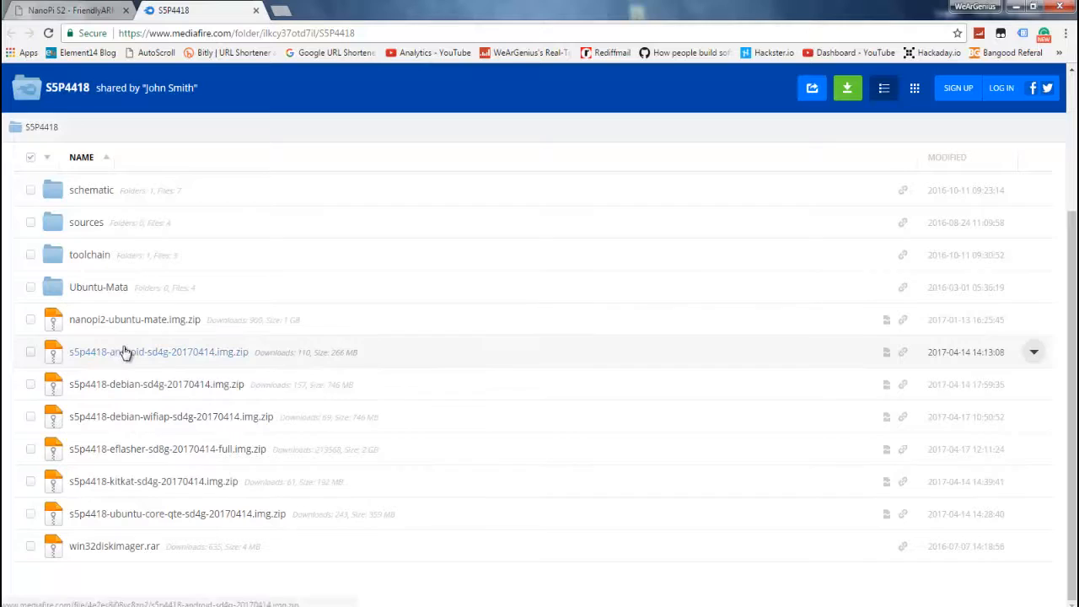
mouse_move(148, 417)
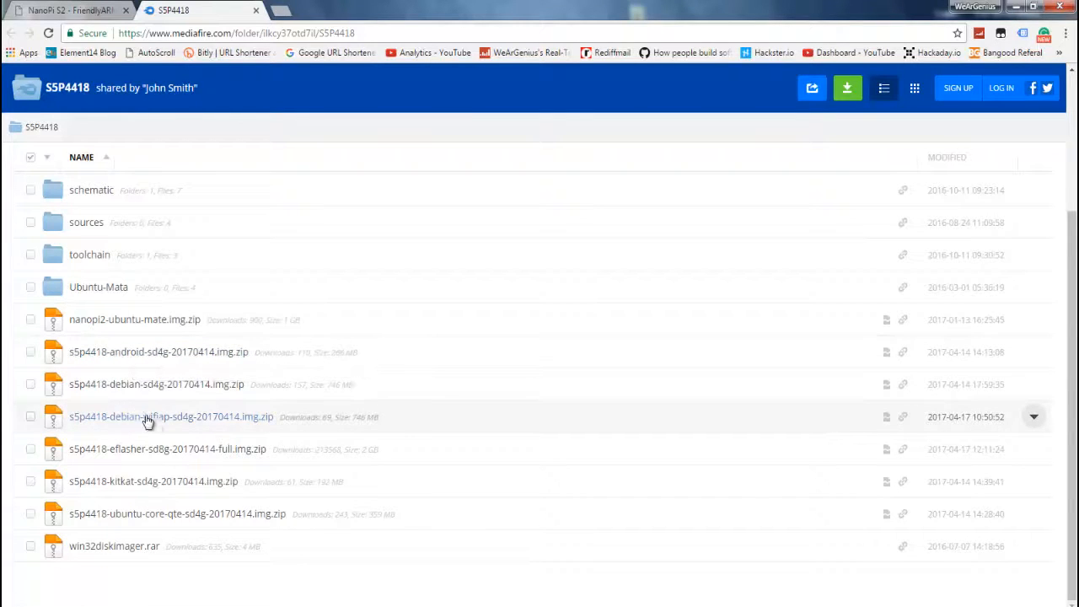
mouse_move(165, 462)
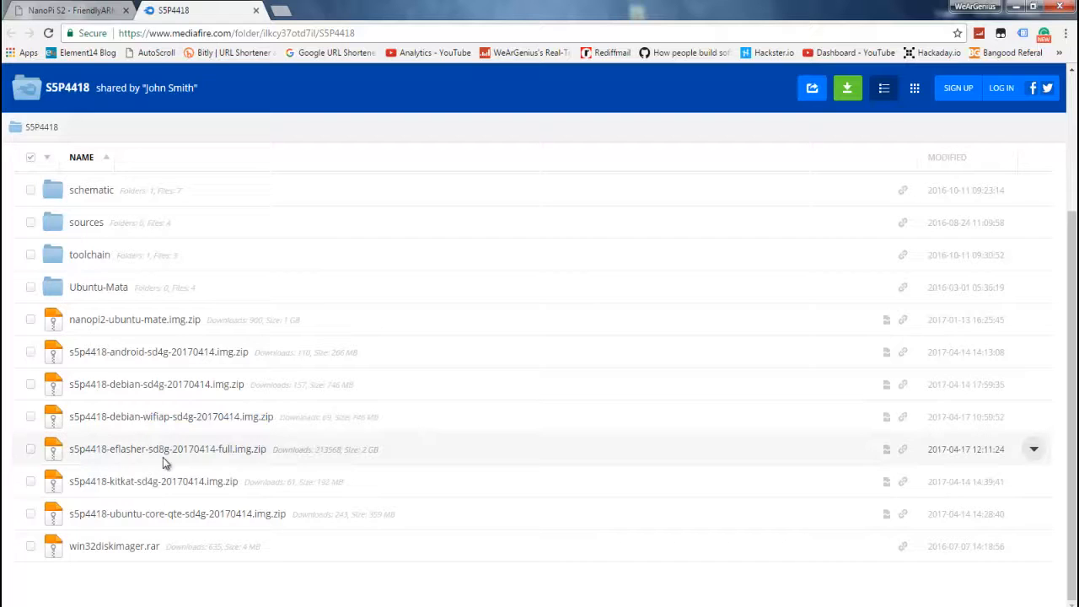
Scroll the S5P4418 shared folder to find the eflasher full image zip
scroll(down, 3)
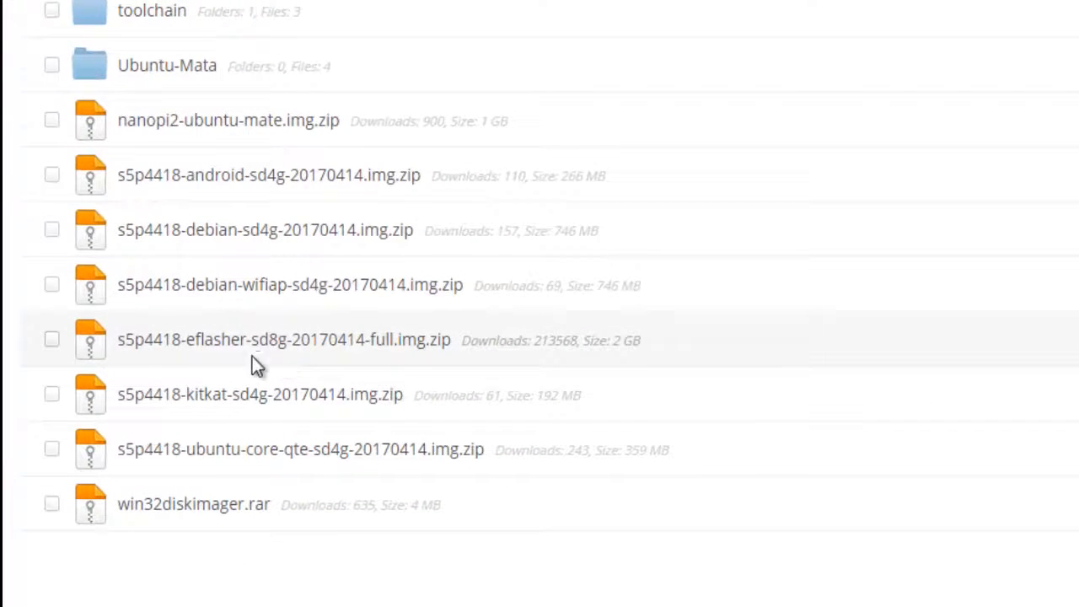
mouse_move(209, 352)
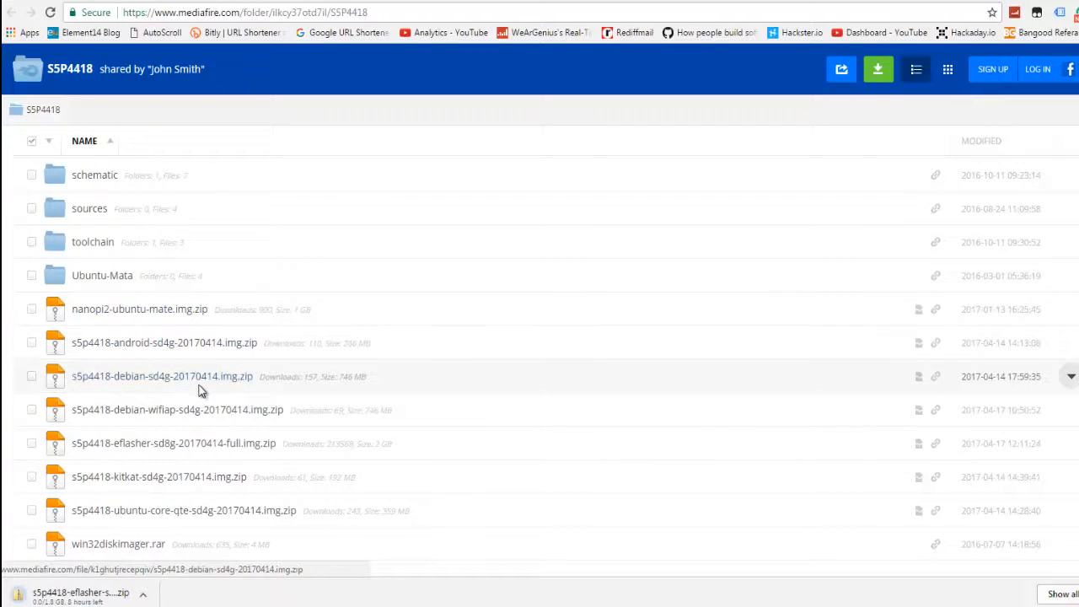
mouse_move(203, 422)
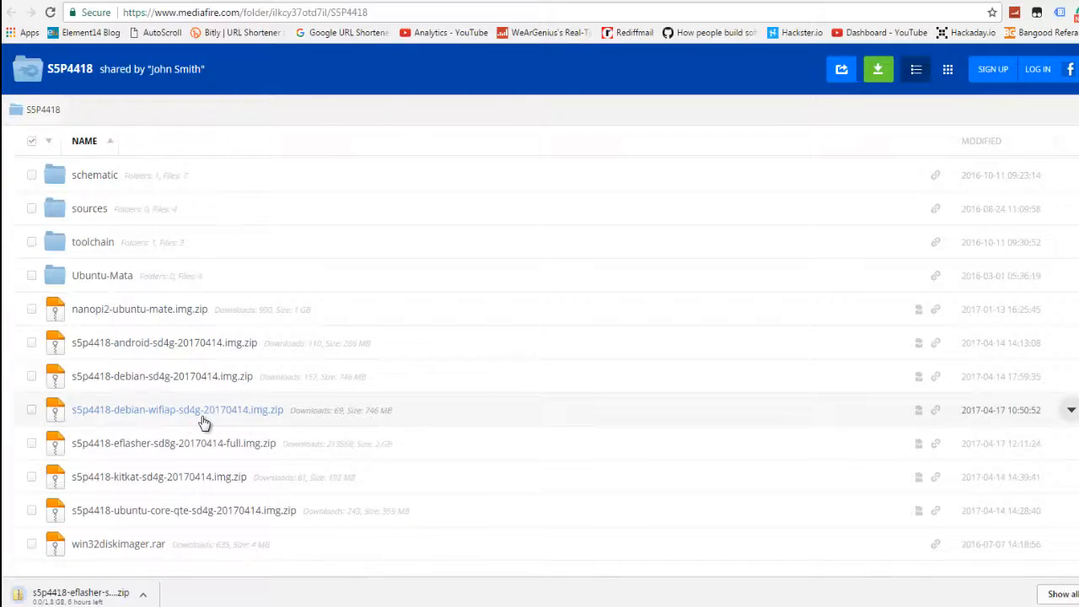
mouse_move(177, 509)
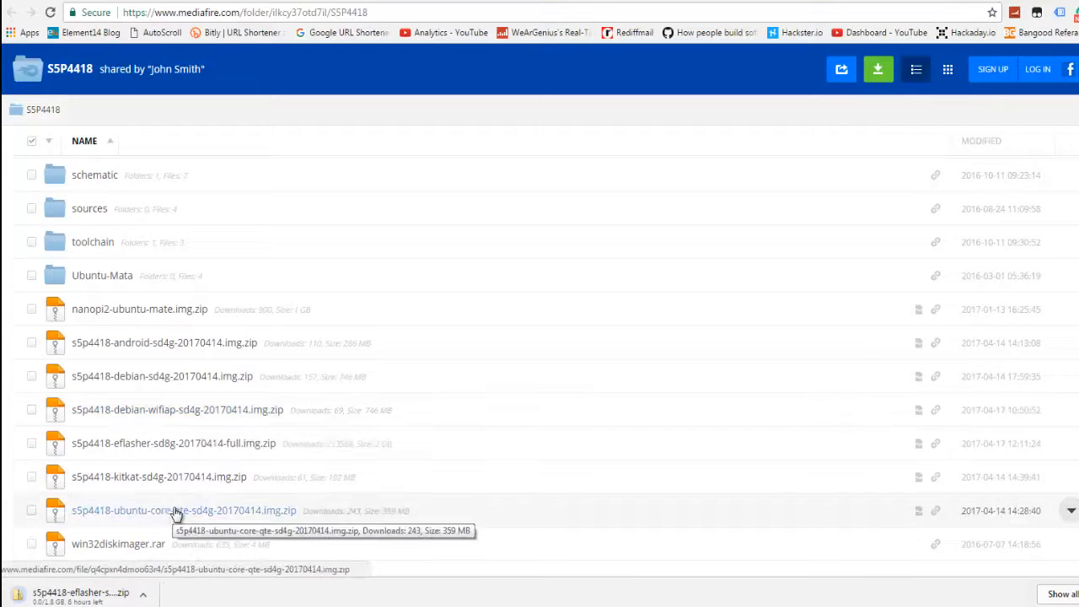
scroll(down, 3)
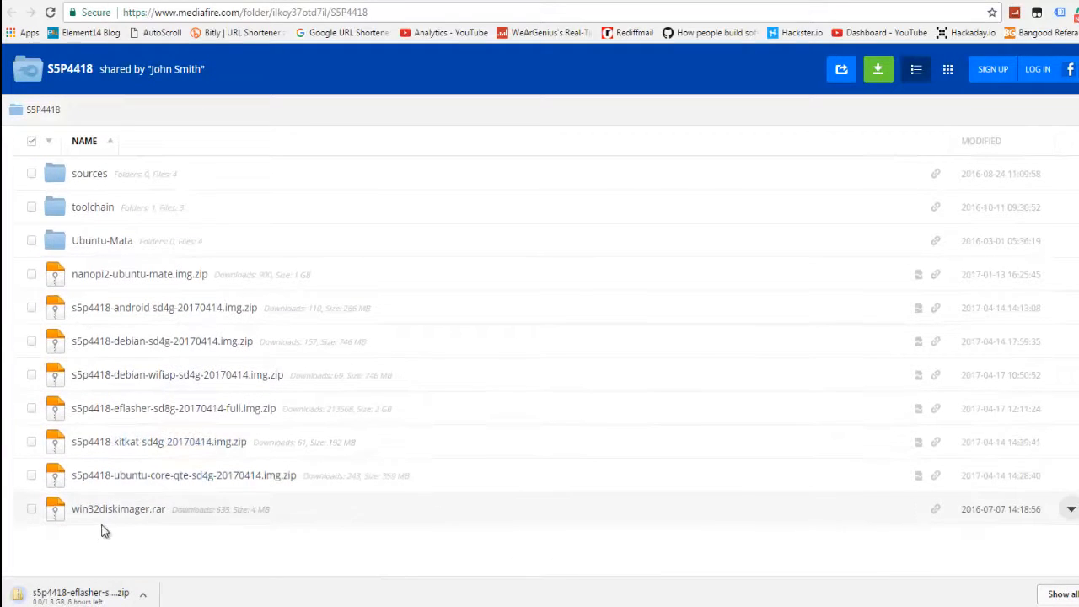
mouse_move(118, 509)
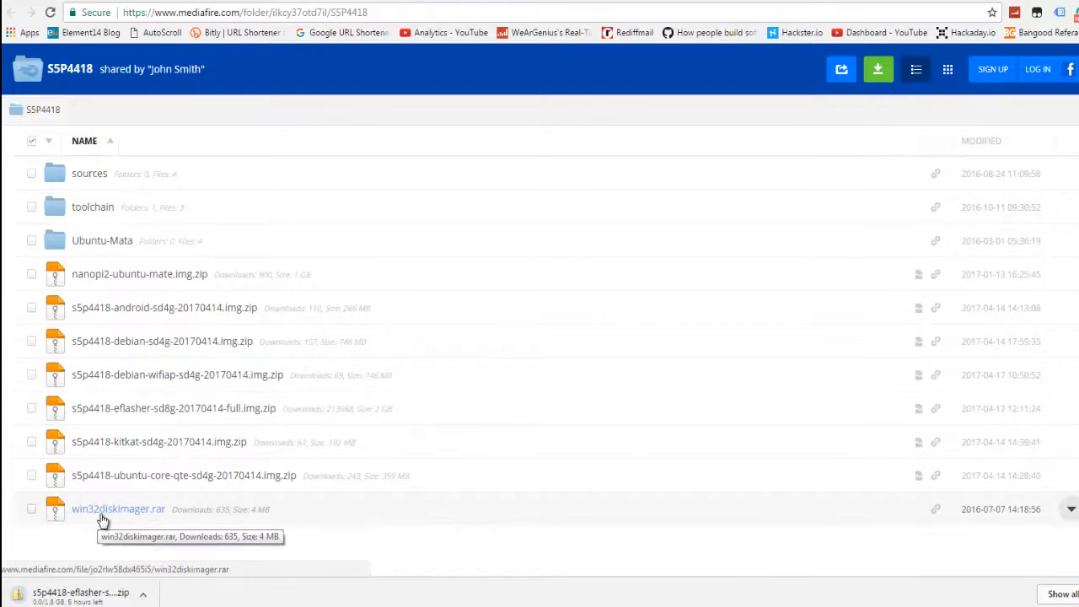
mouse_move(141, 514)
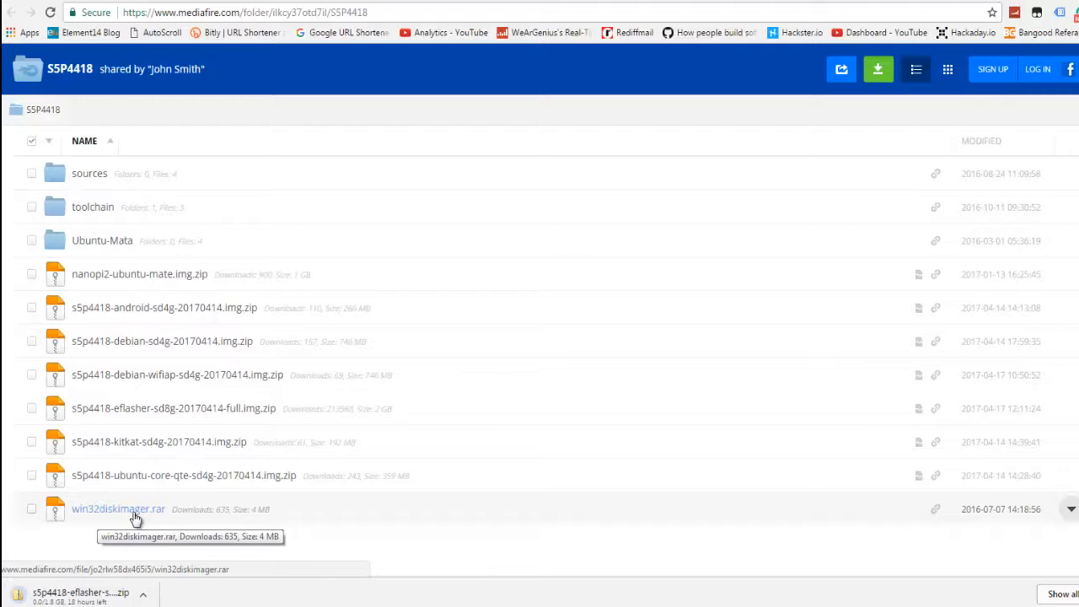
mouse_move(186, 545)
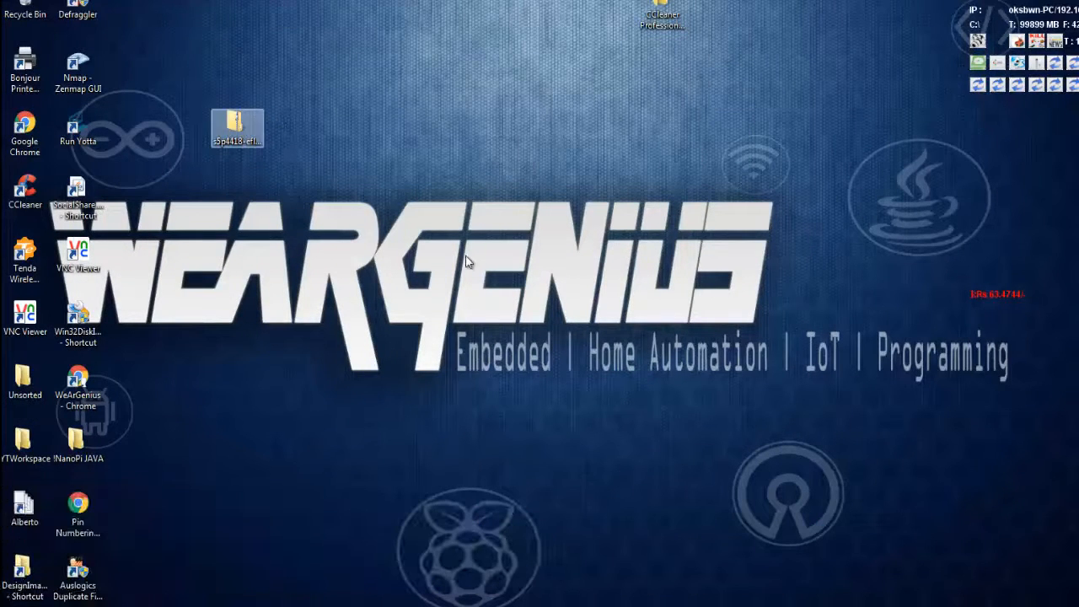
Move the downloaded eflasher zip on the desktop and bring up its 7-Zip extraction options
drag(236, 128, 449, 278)
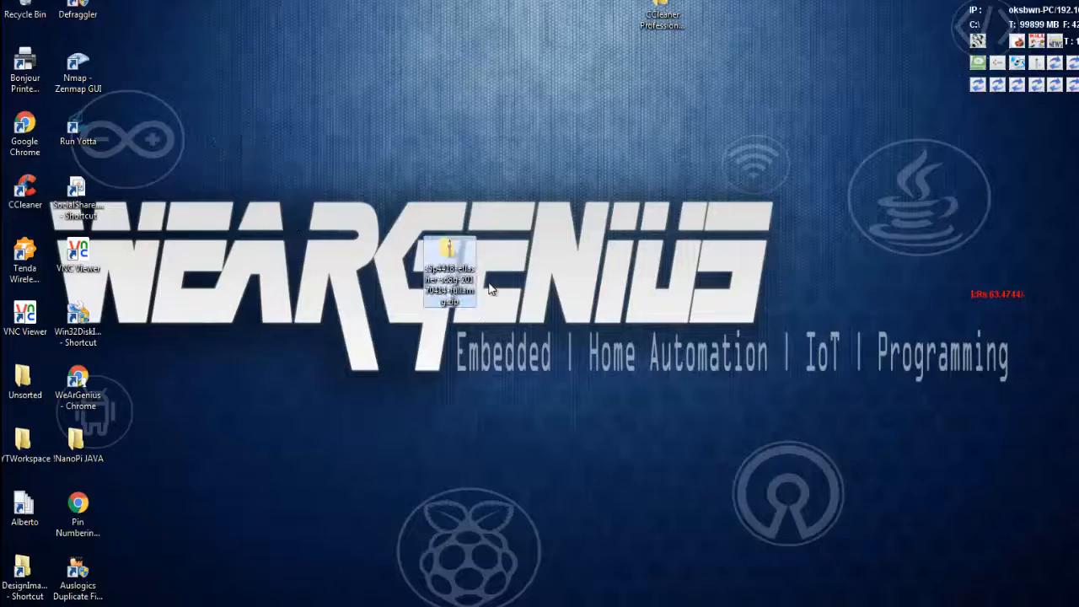
right_click(449, 279)
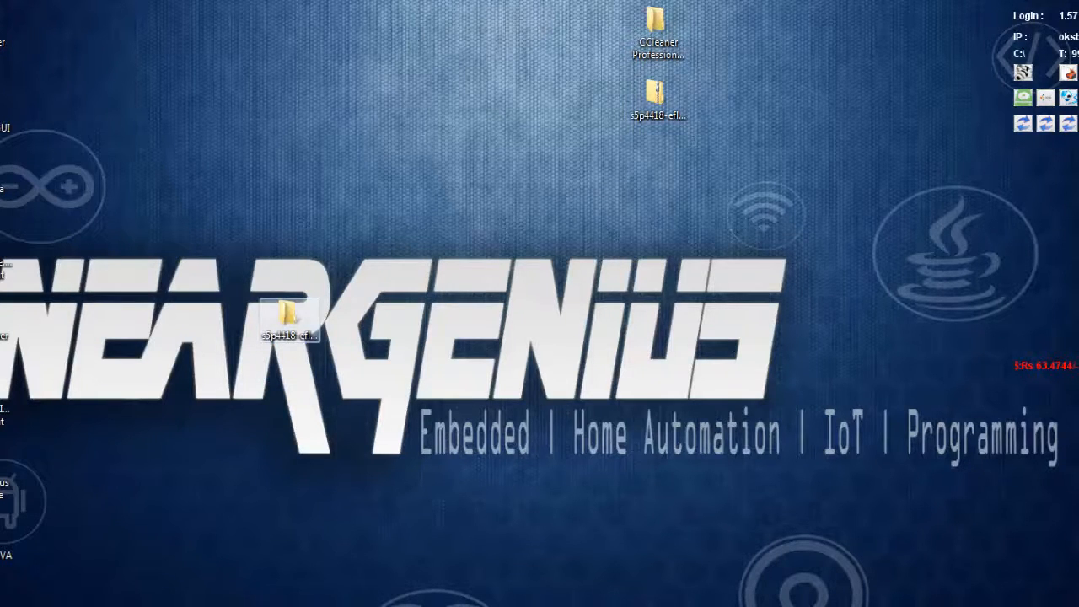
Inspect the 7.26 GB eflasher .img inside the extracted folder, then close Explorer
double_click(290, 316)
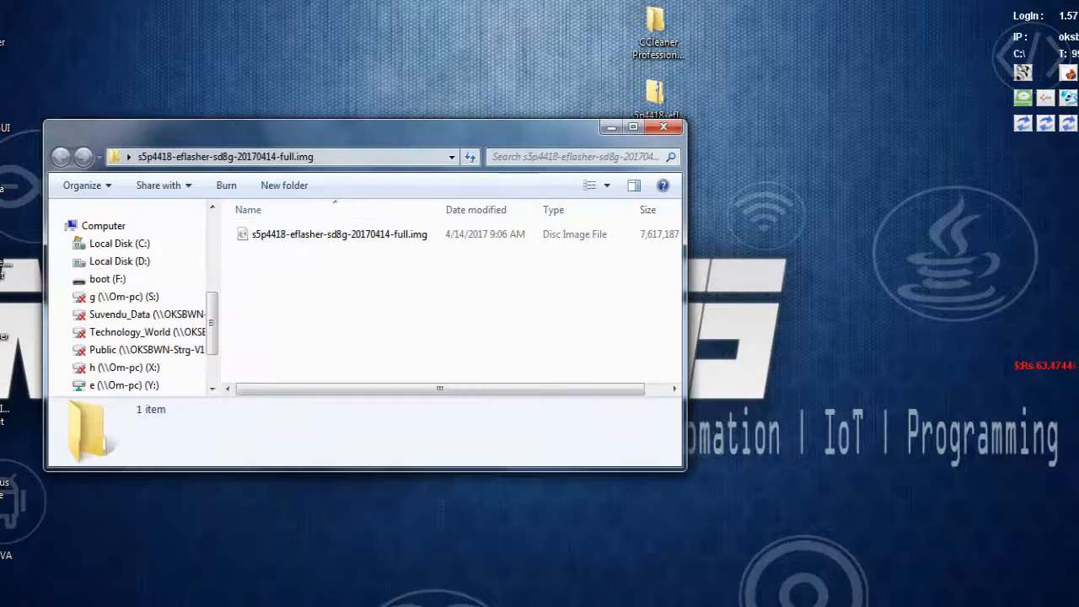
click(339, 233)
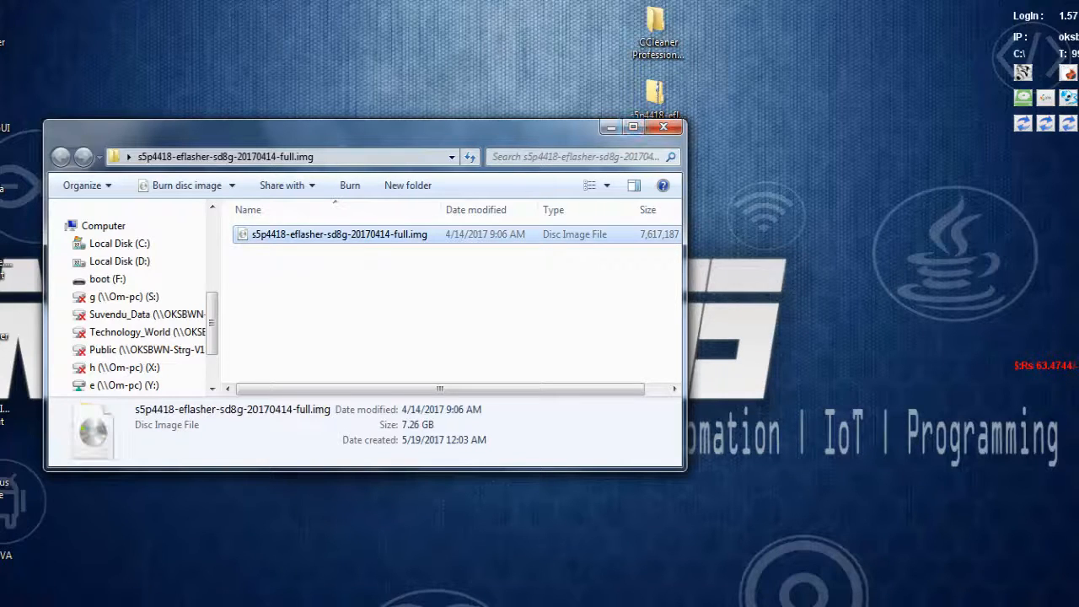
click(634, 128)
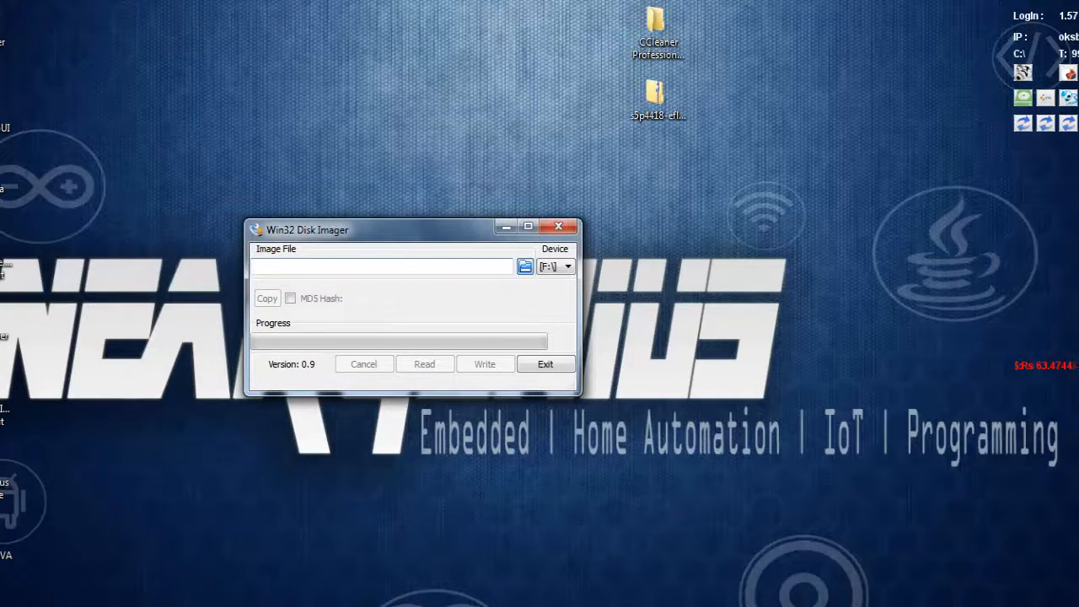
Load the s5p4418 eflasher sd8g .img from the Desktop as the image file
click(524, 266)
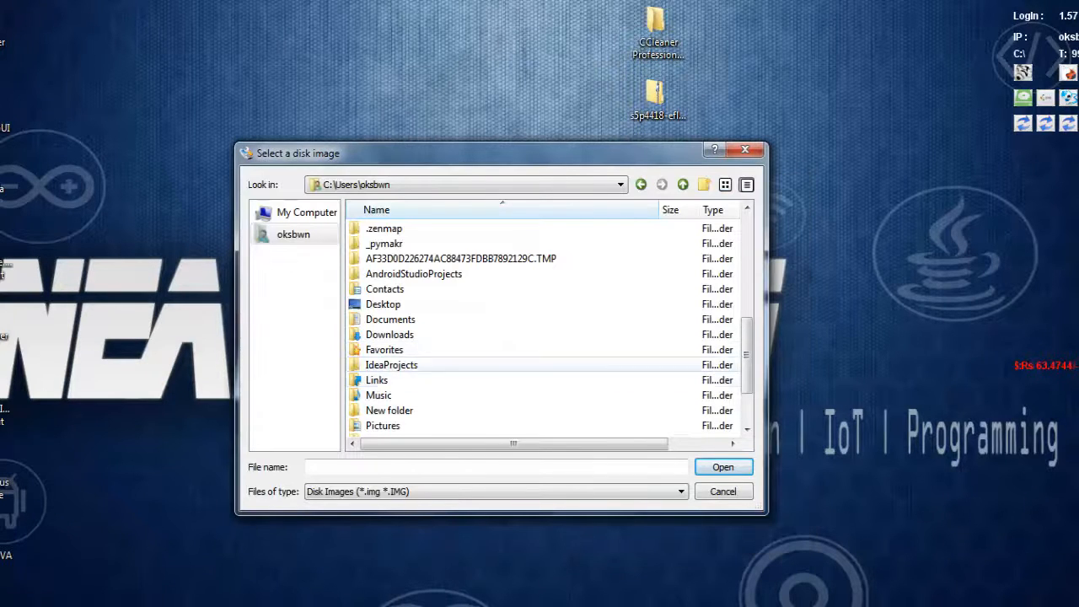
scroll(up, 3)
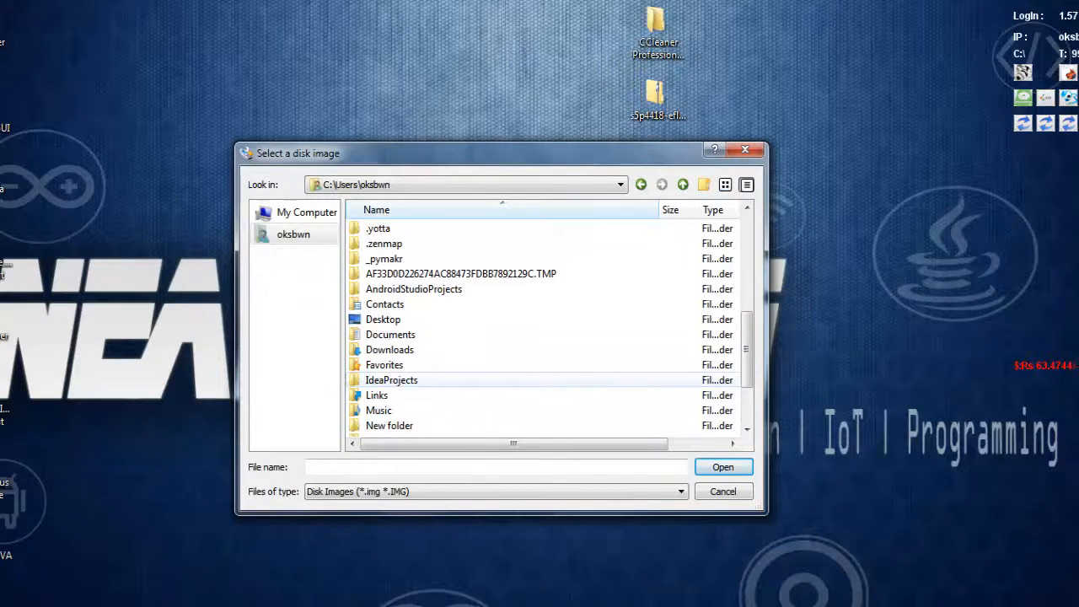
double_click(383, 318)
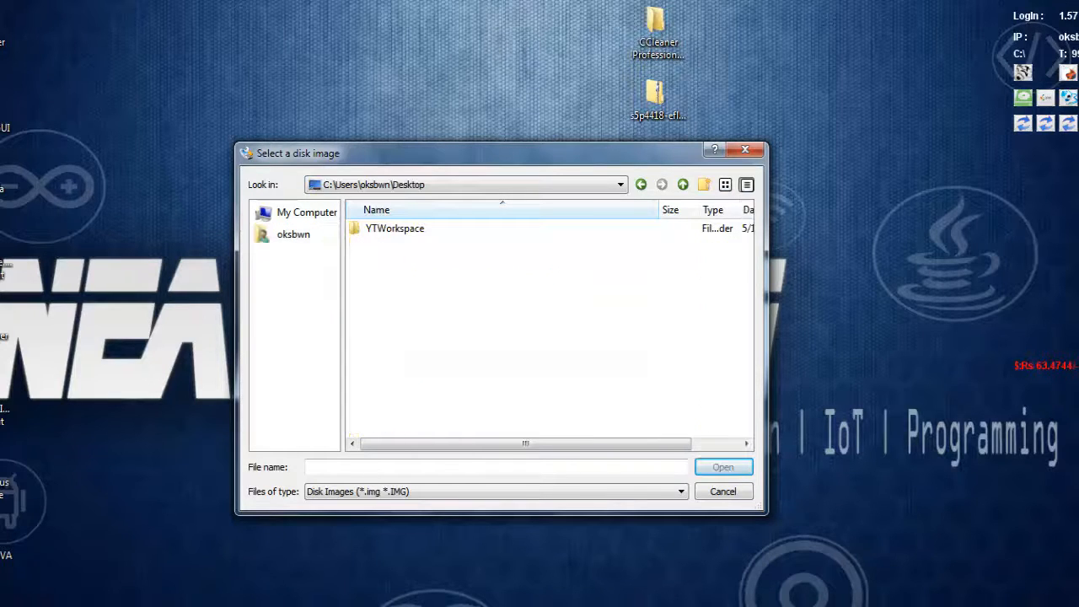
click(722, 467)
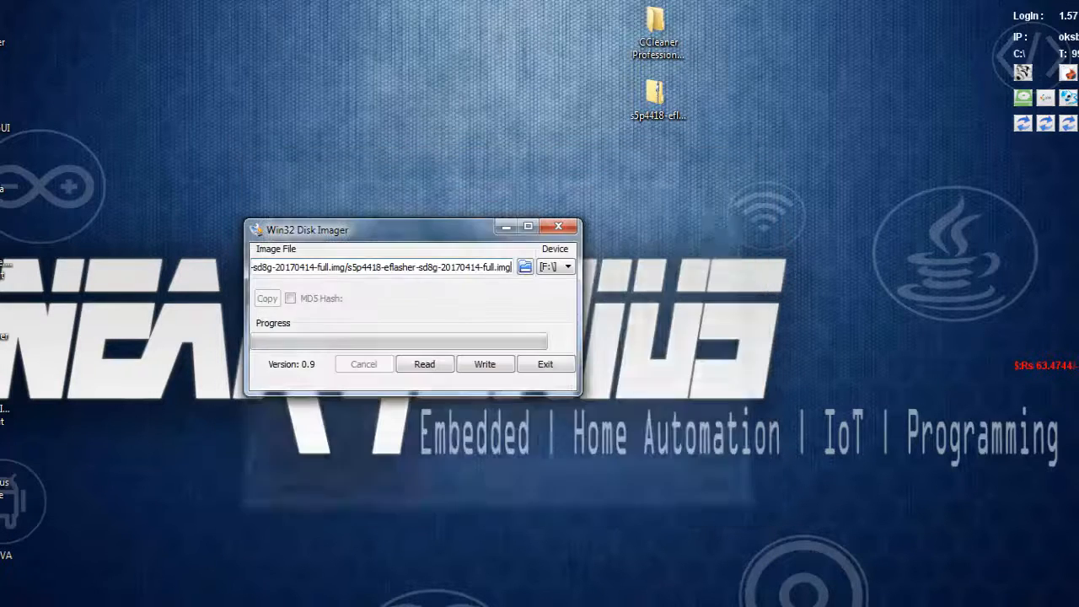
Choose the SD card drive as the target device
click(567, 266)
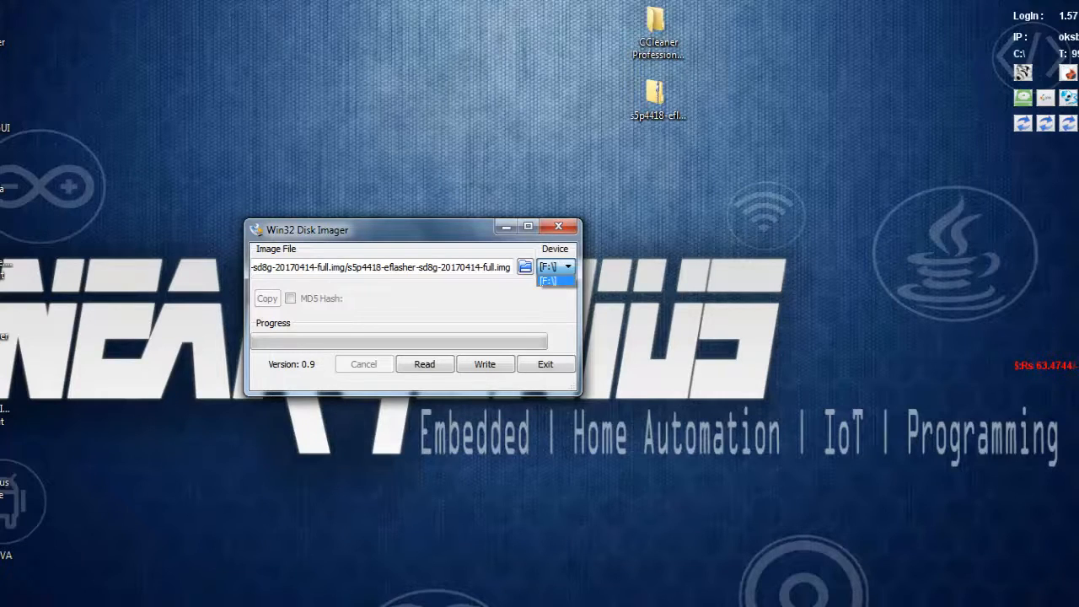
click(571, 266)
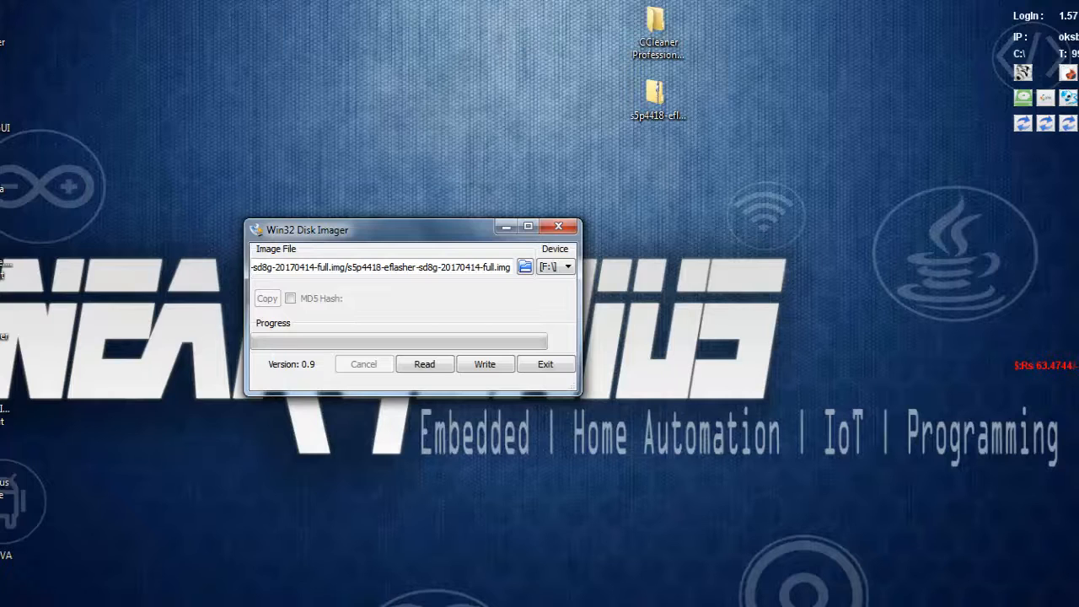
Start writing the eflasher image onto the selected SD card
click(569, 267)
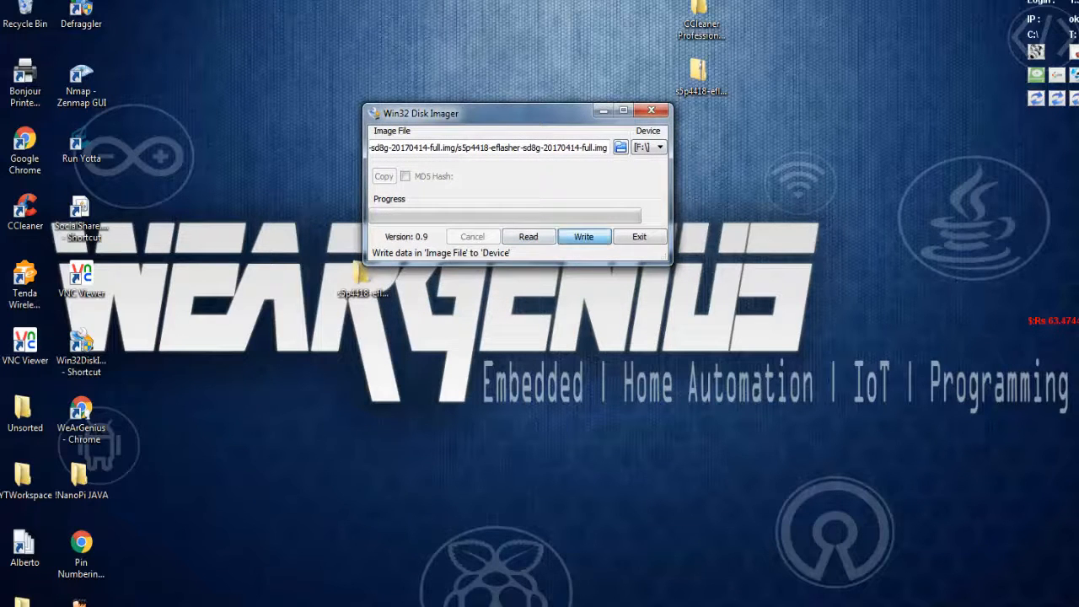
click(584, 236)
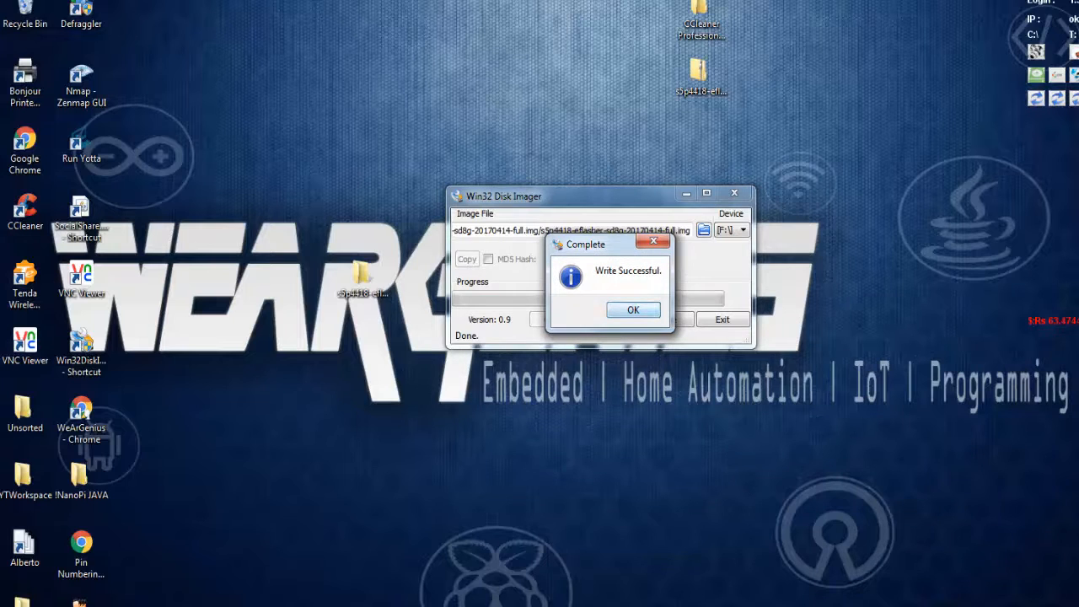
Dismiss the Write Successful notice once the SD card write completes
click(634, 310)
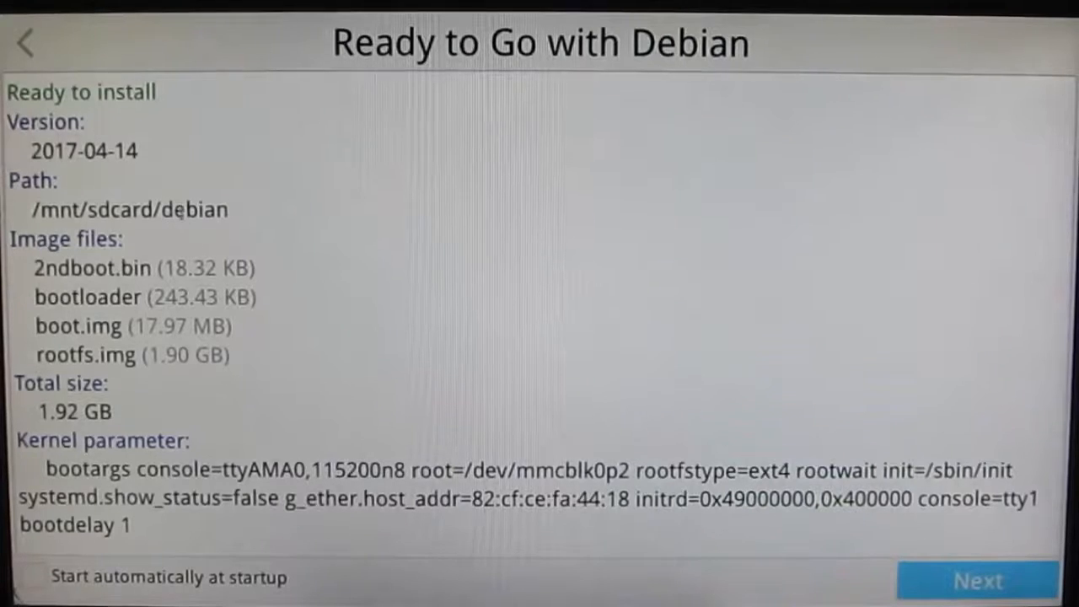
mouse_move(354, 283)
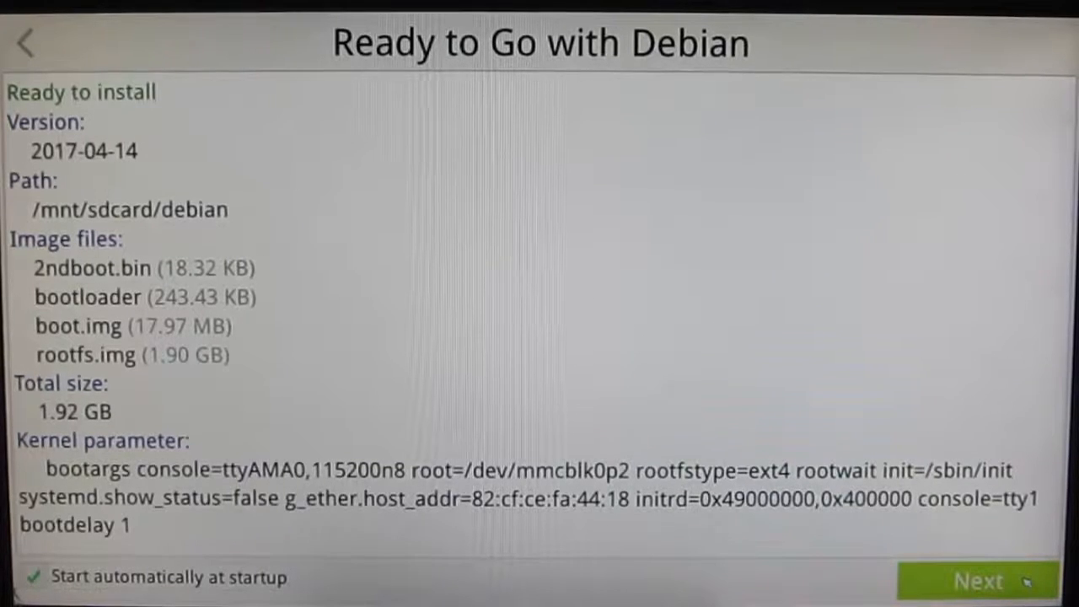
Install Debian onto the eMMC and finish when it reports 100% All done
click(979, 581)
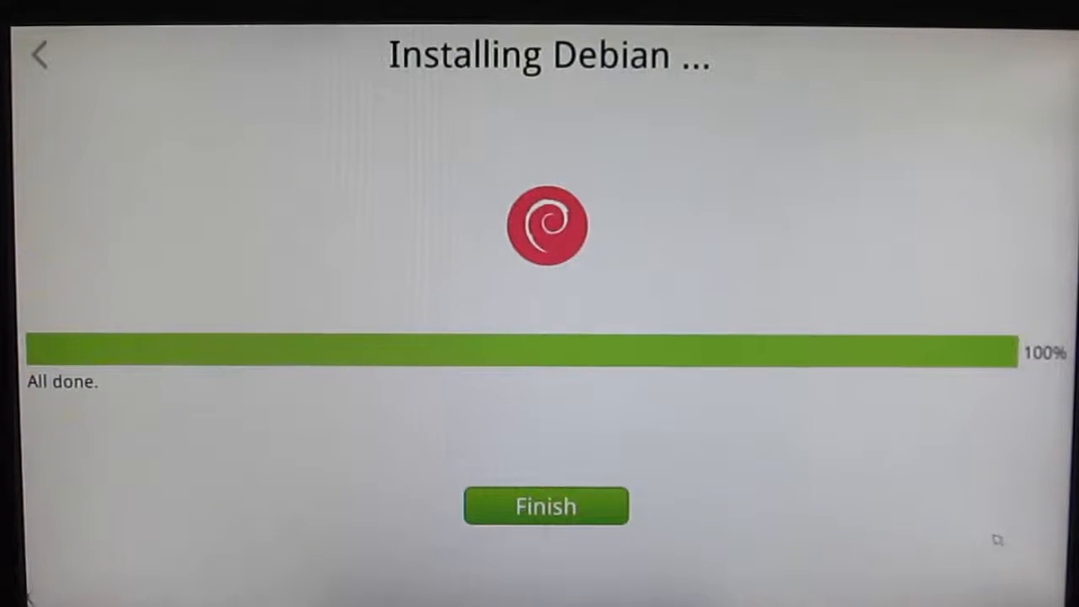
click(546, 506)
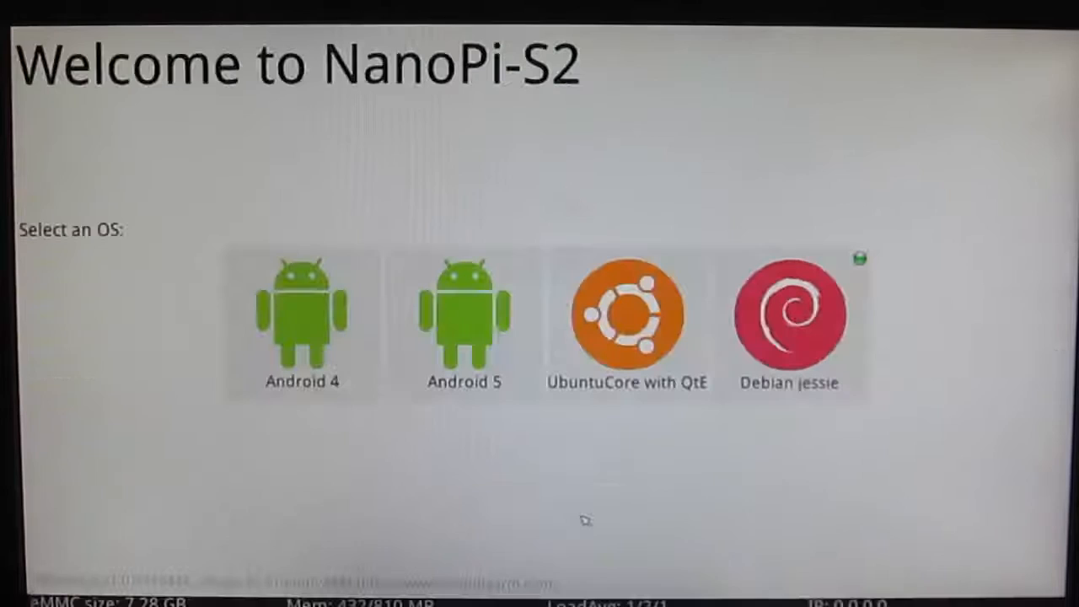
mouse_move(884, 413)
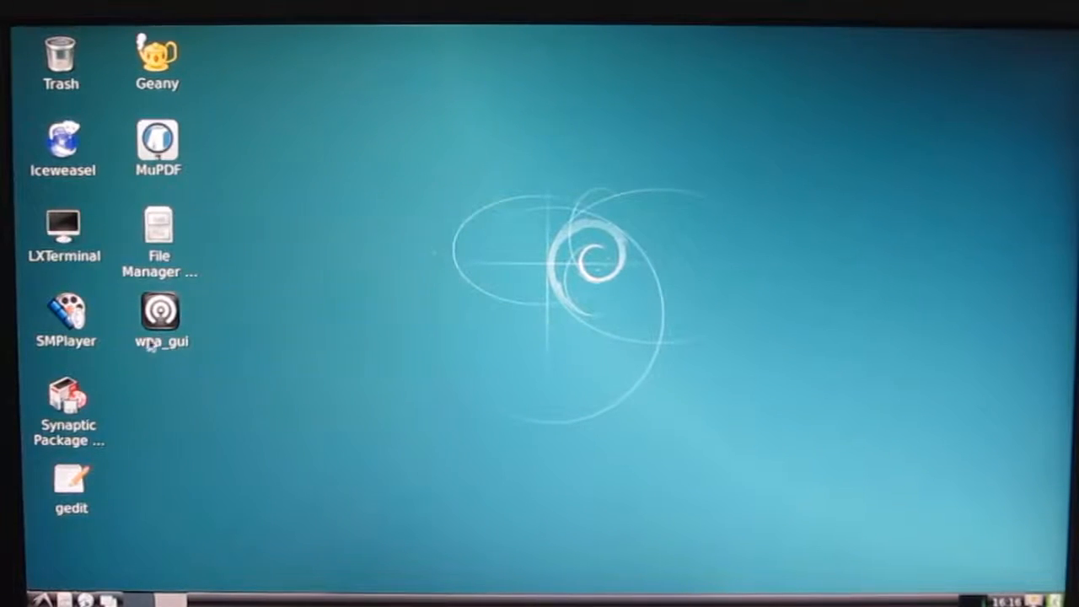
Launch wpa_gui and scan for nearby wireless networks, then close the results
double_click(160, 312)
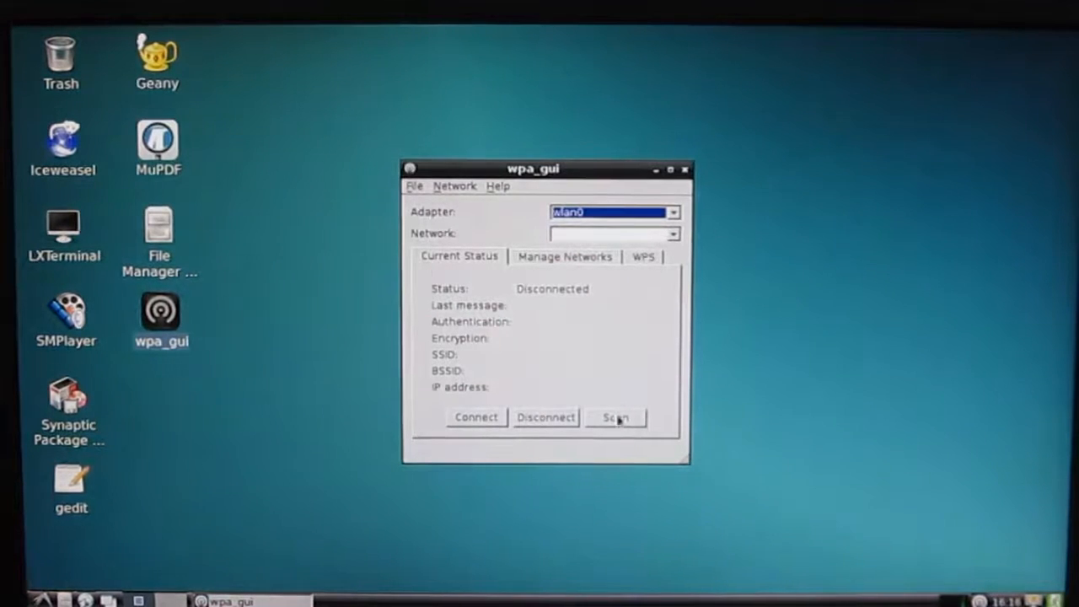
click(615, 418)
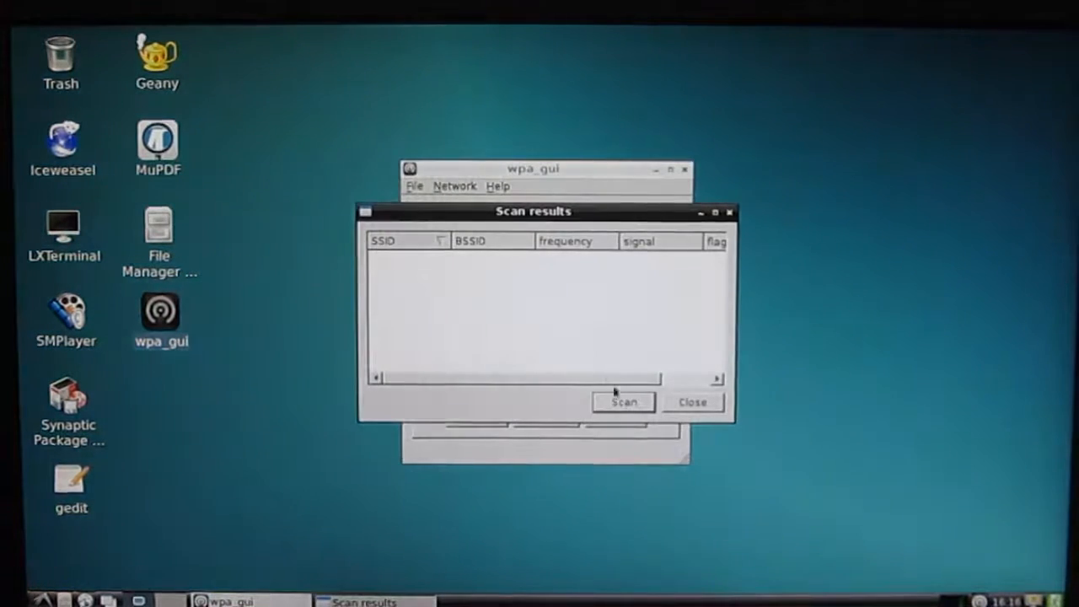
click(624, 401)
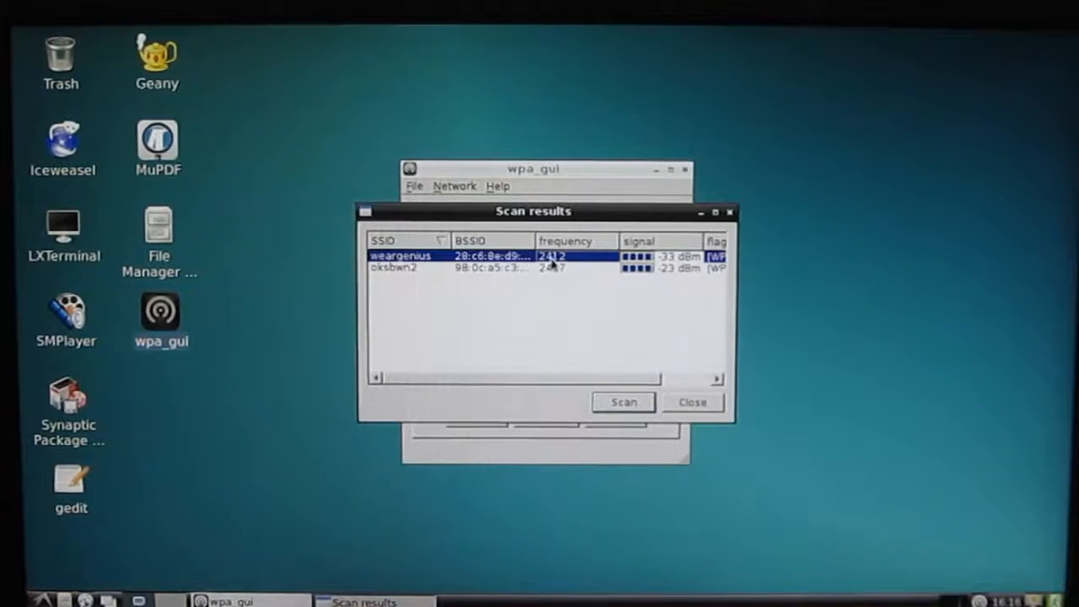
mouse_move(666, 406)
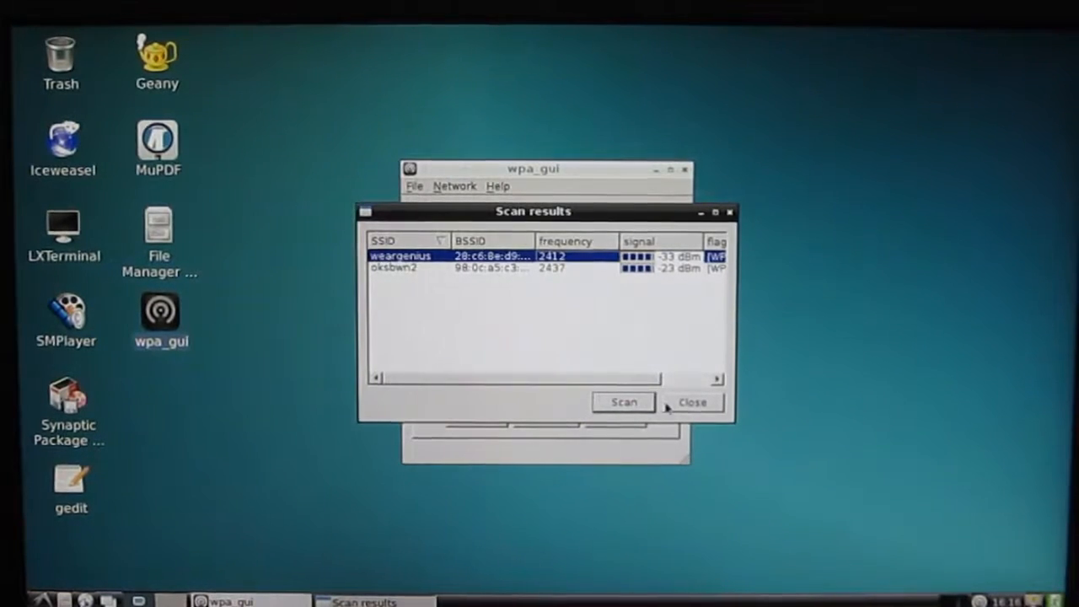
click(692, 401)
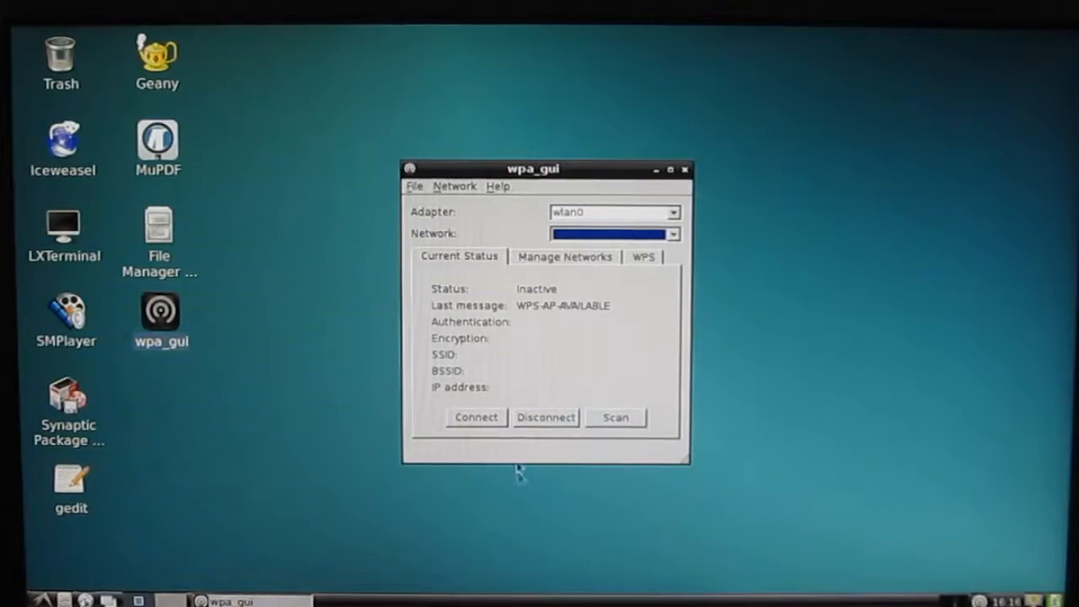
Connect wlan0 to the weargenius Wi-Fi network
click(616, 418)
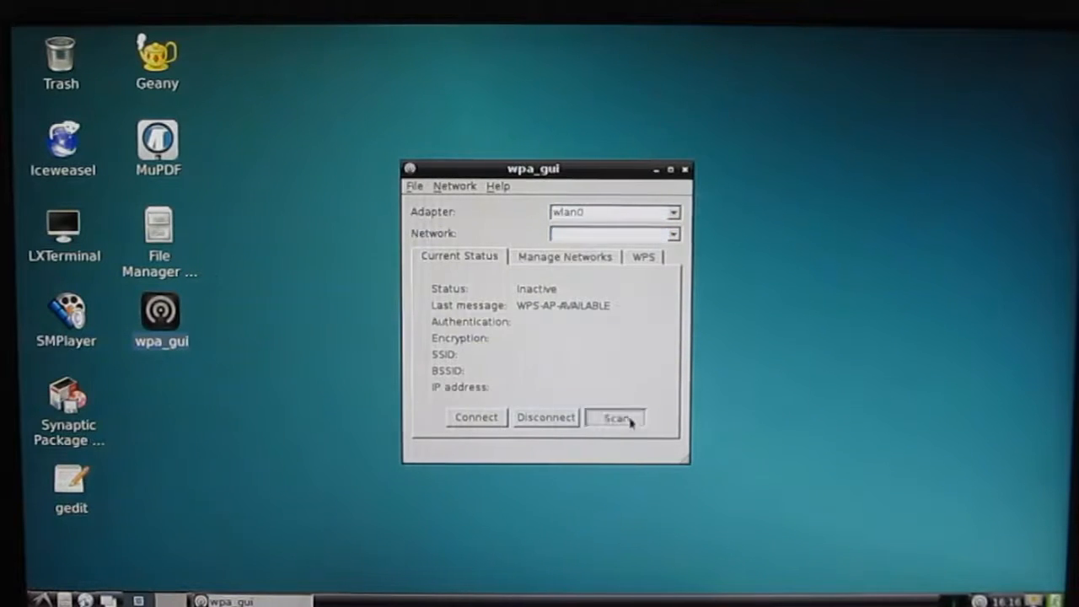
click(615, 418)
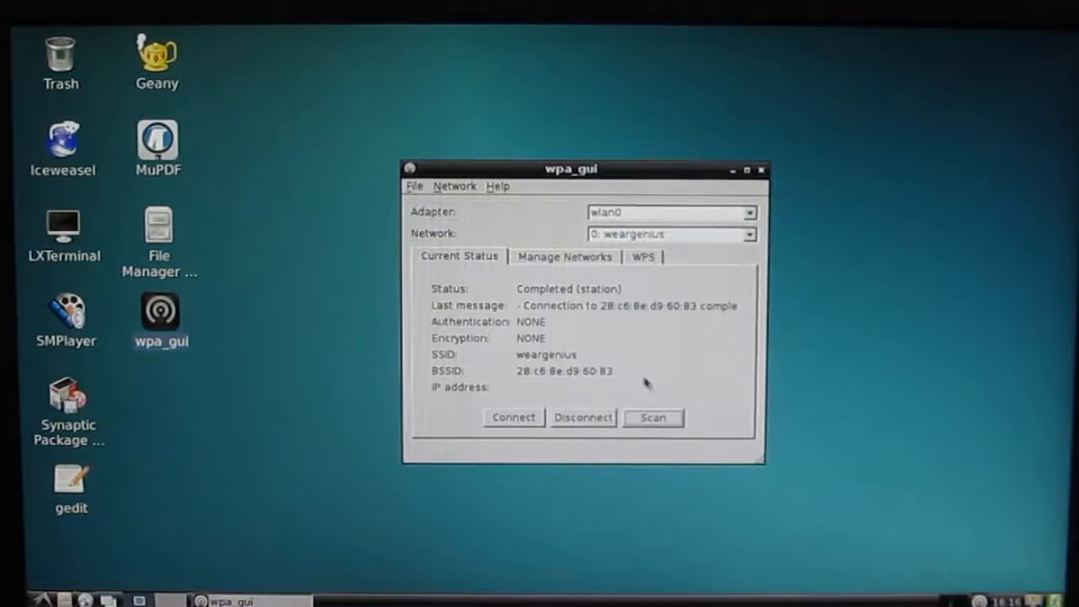
mouse_move(591, 367)
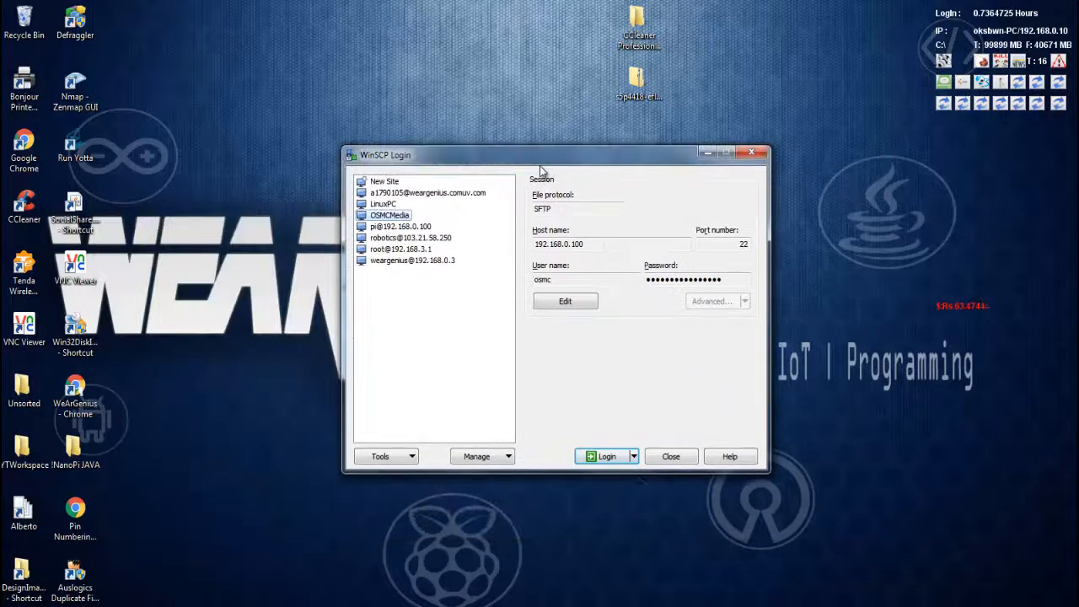
mouse_move(526, 214)
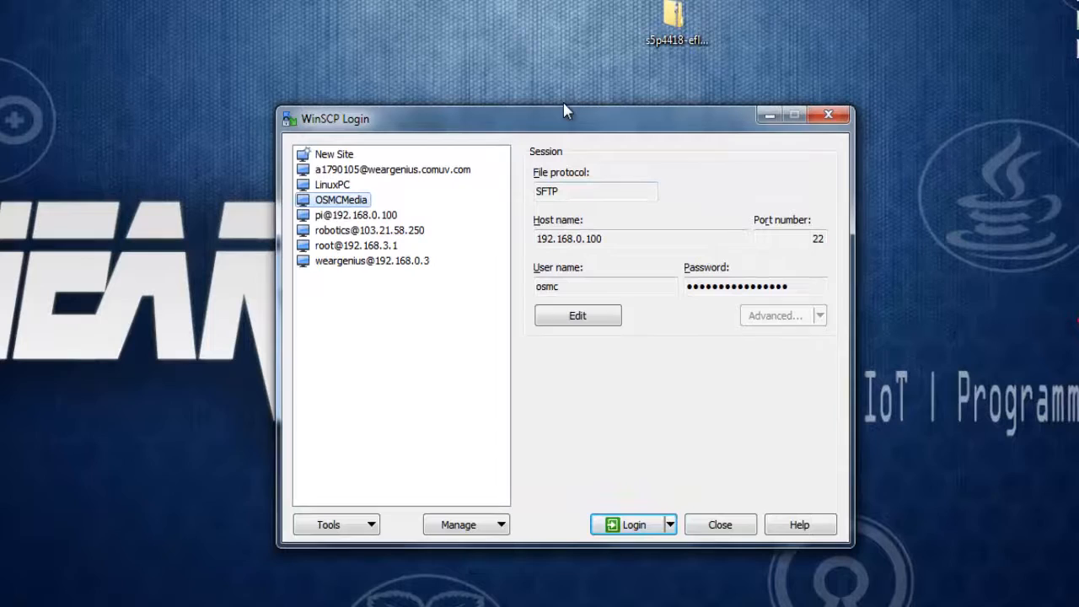
mouse_move(729, 333)
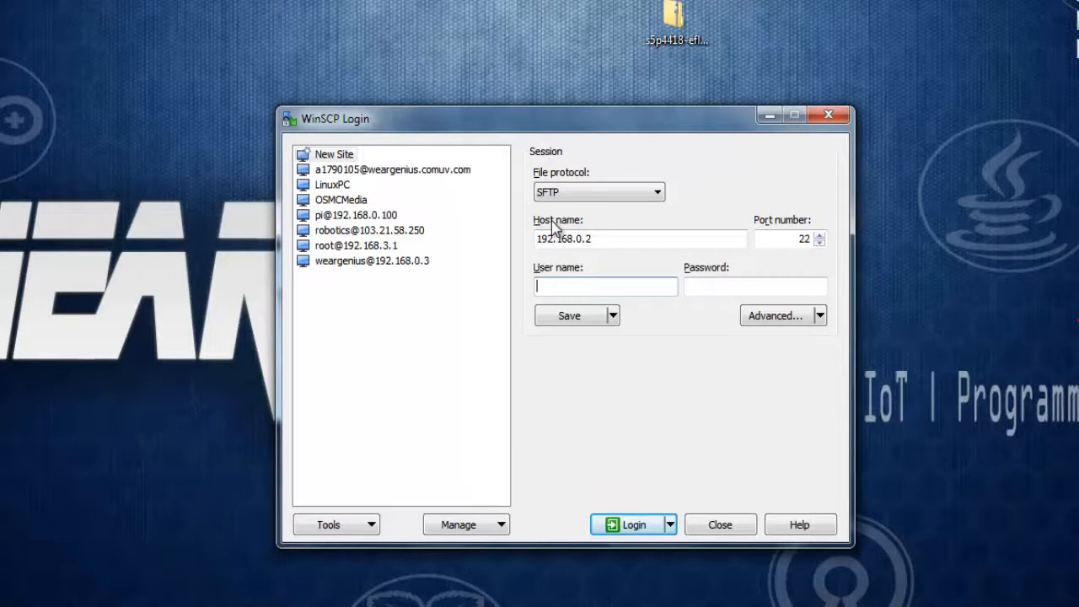
Save the root login as site 'Nano Pi S2' with password kept, then log in
text(root)
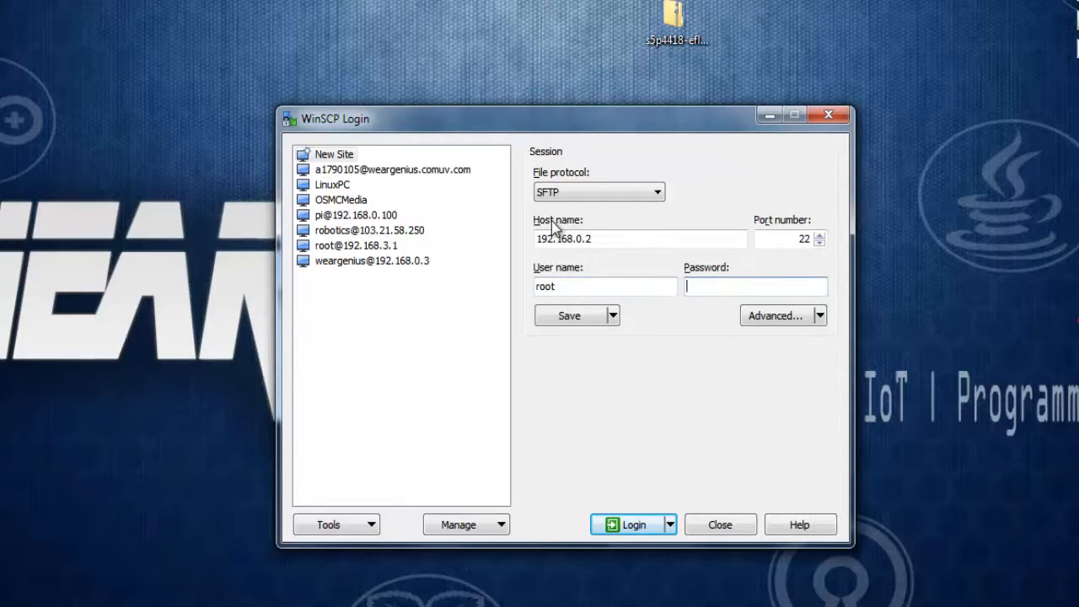
click(570, 315)
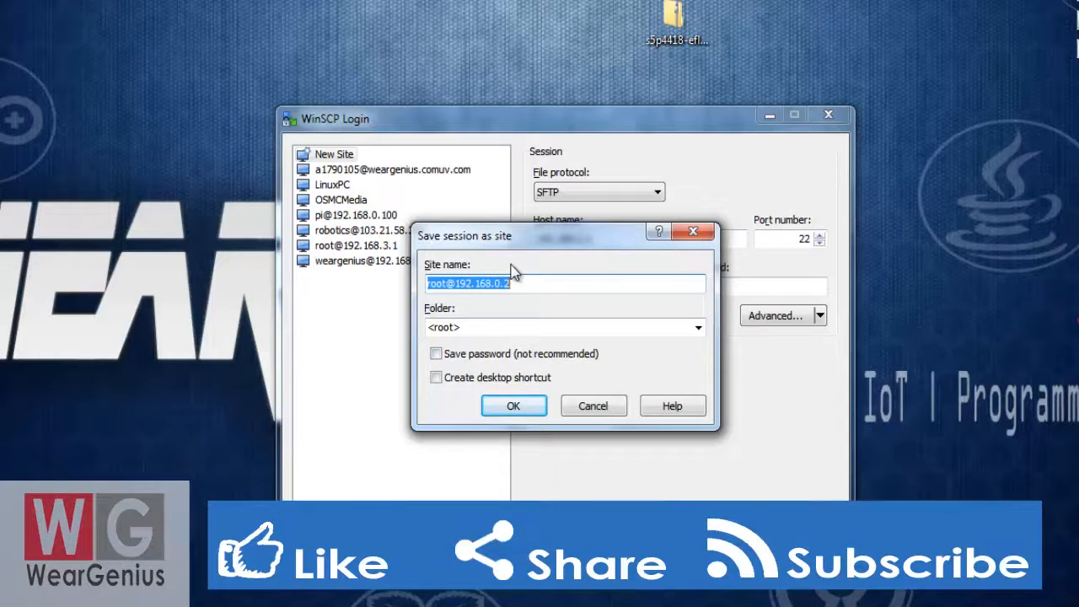
text(Nano Pi S)
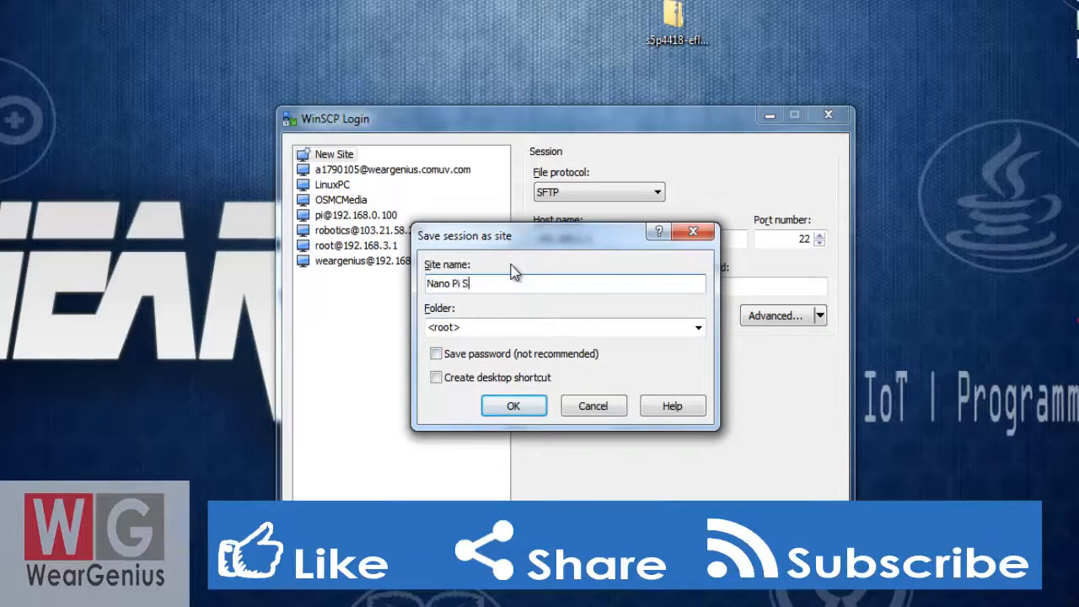
click(435, 354)
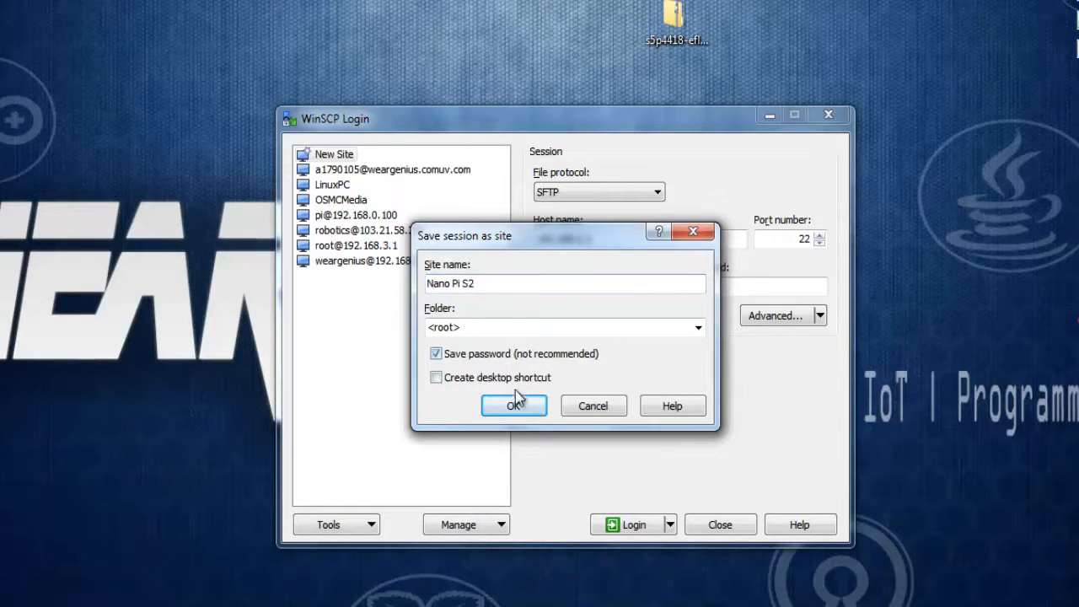
click(513, 405)
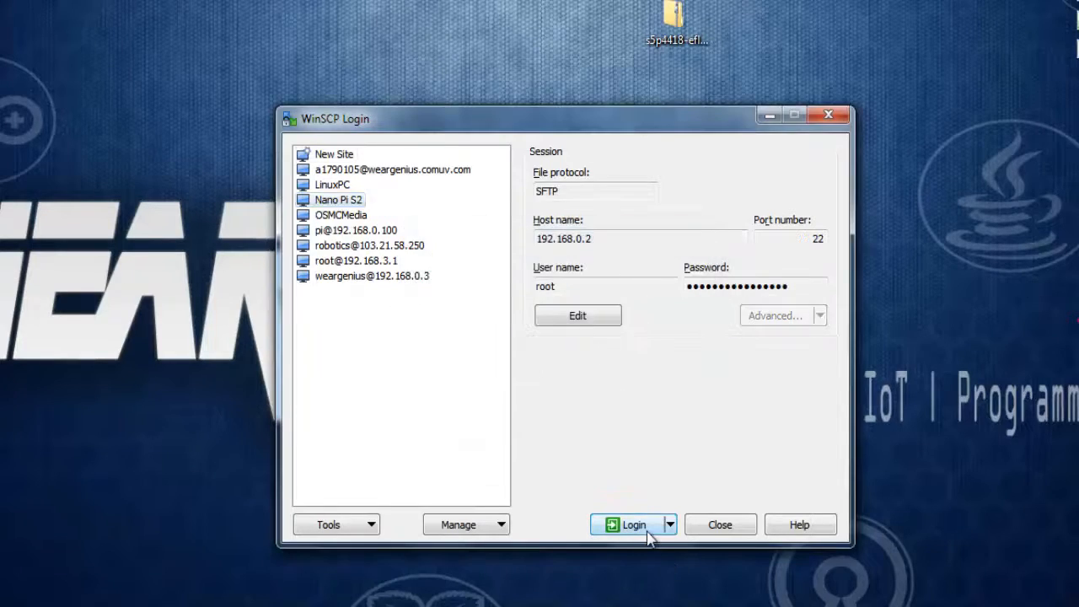
click(628, 524)
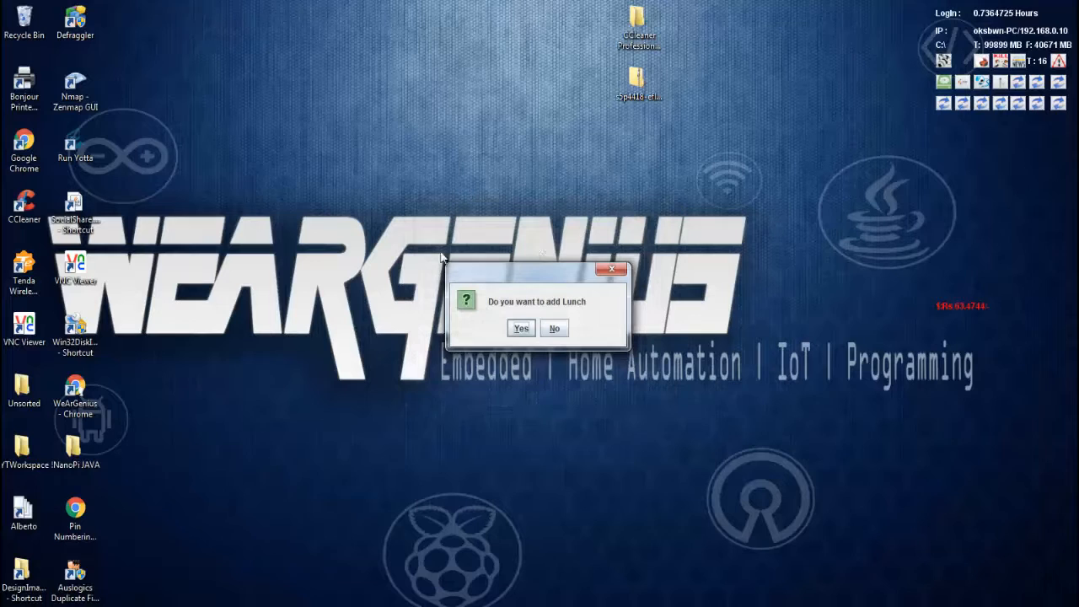
mouse_move(418, 278)
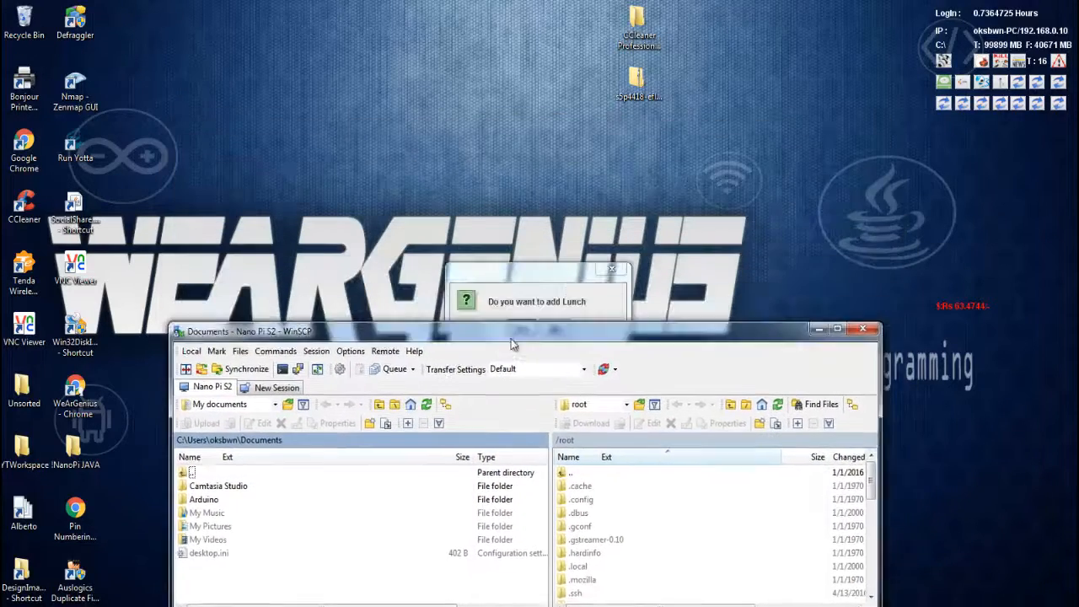
Confirm the WinSCP session showing local Documents beside the NanoPi S2's remote /root folder
click(837, 327)
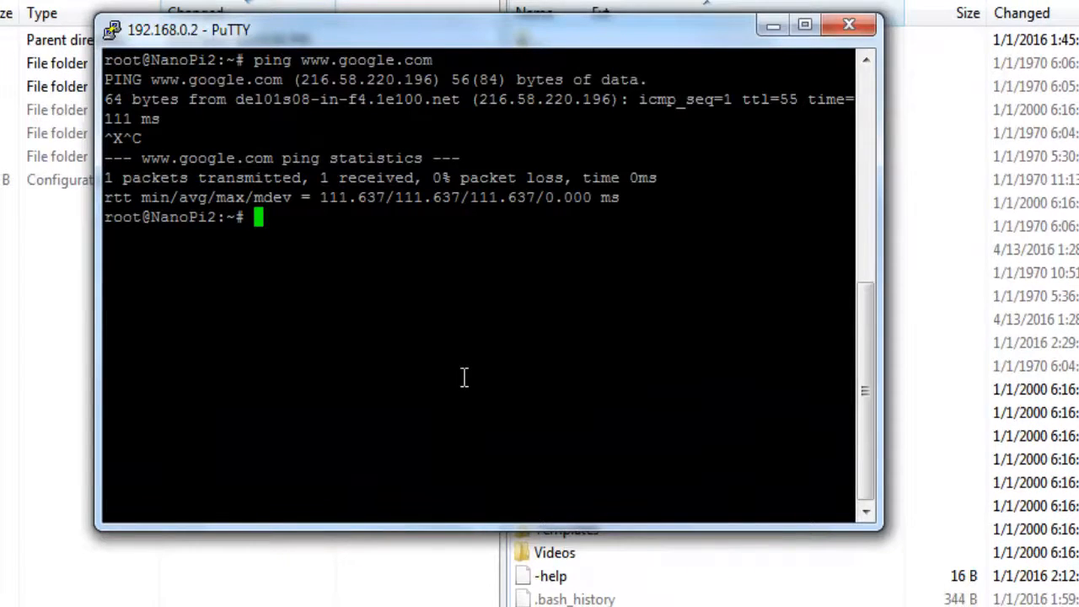
Run 'sudo apt-get update' on the NanoPi S2 to refresh its package lists
text(s)
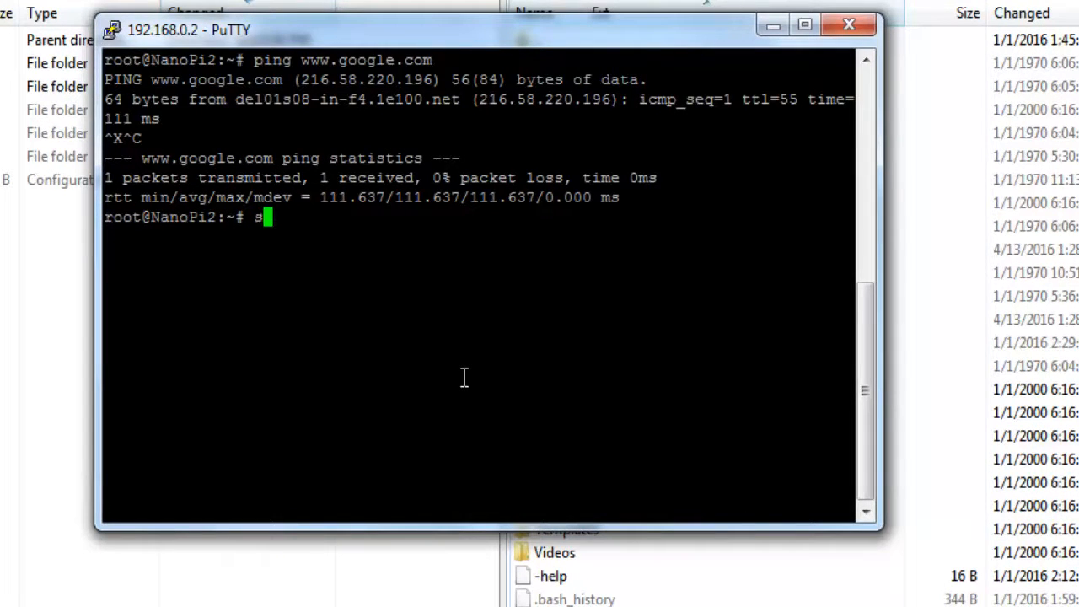
text(uso)
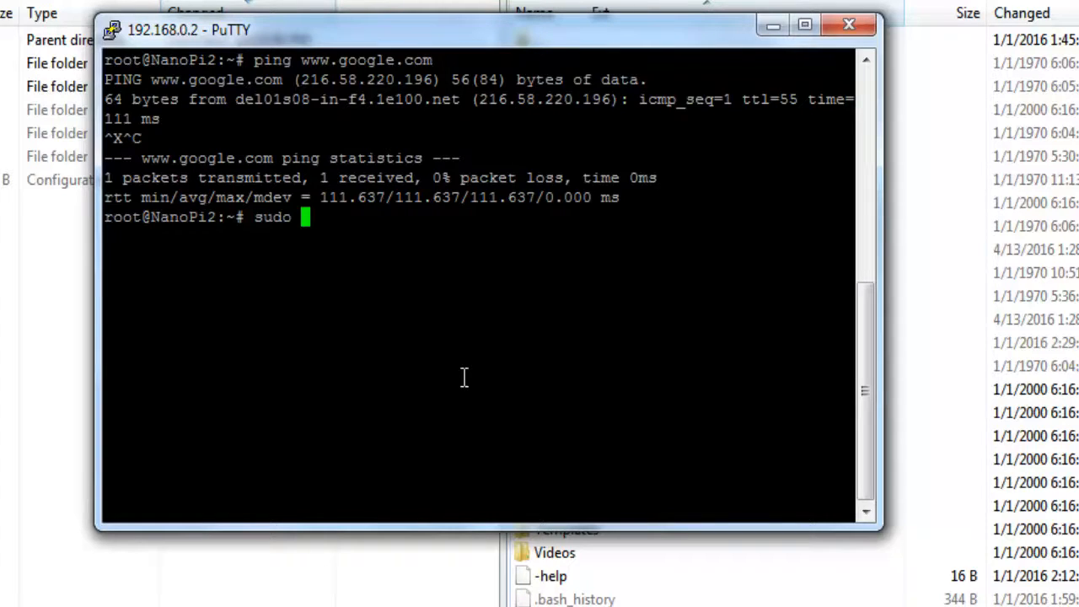
text(apt)
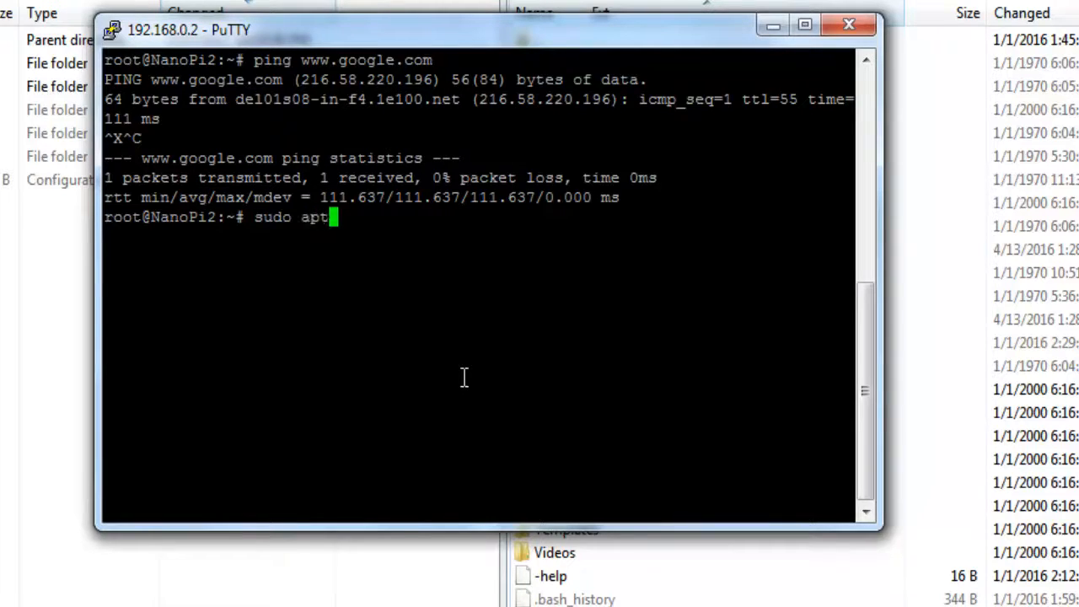
text(-get up)
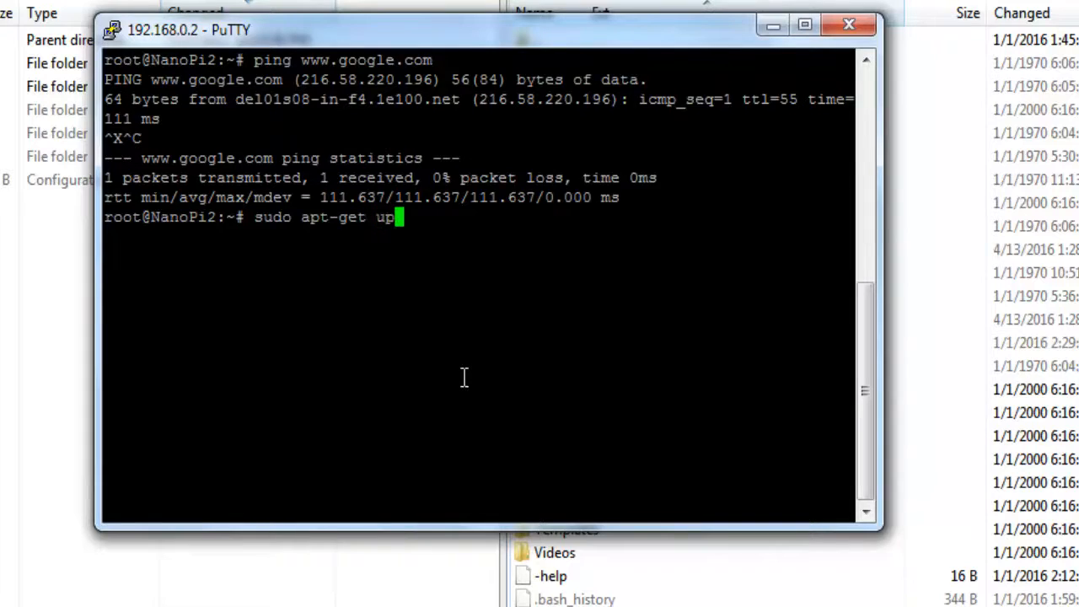
key(Return)
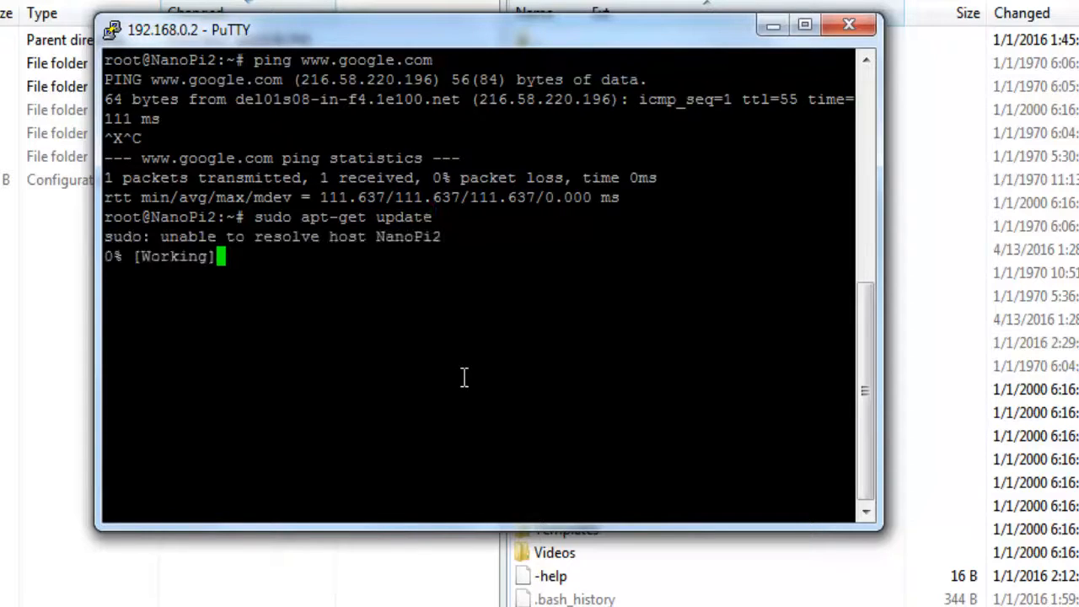